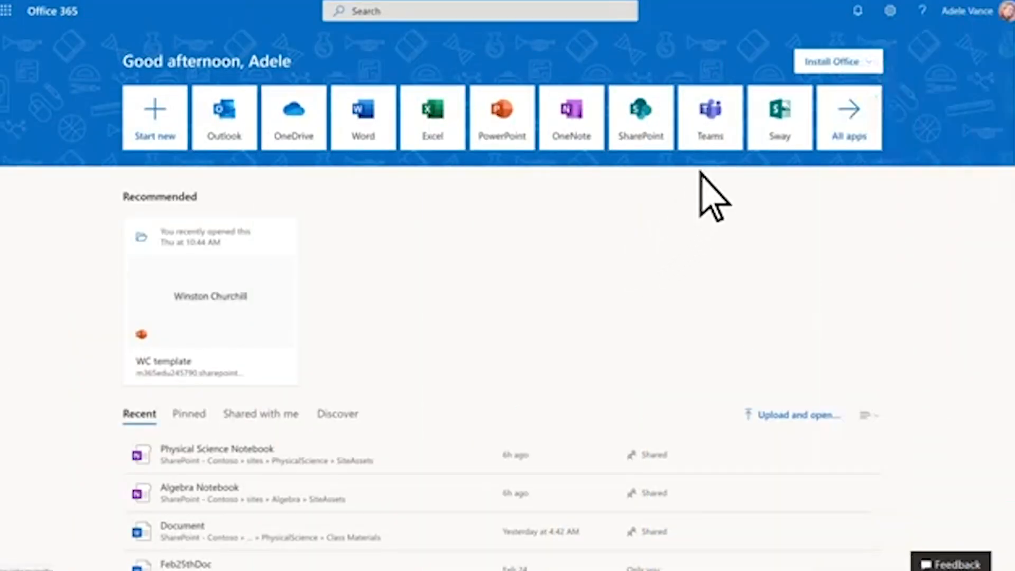
Step: Open the Physical Science team and send 'fact sheet from the field trip yesterday?' to Project Team 2
click(711, 117)
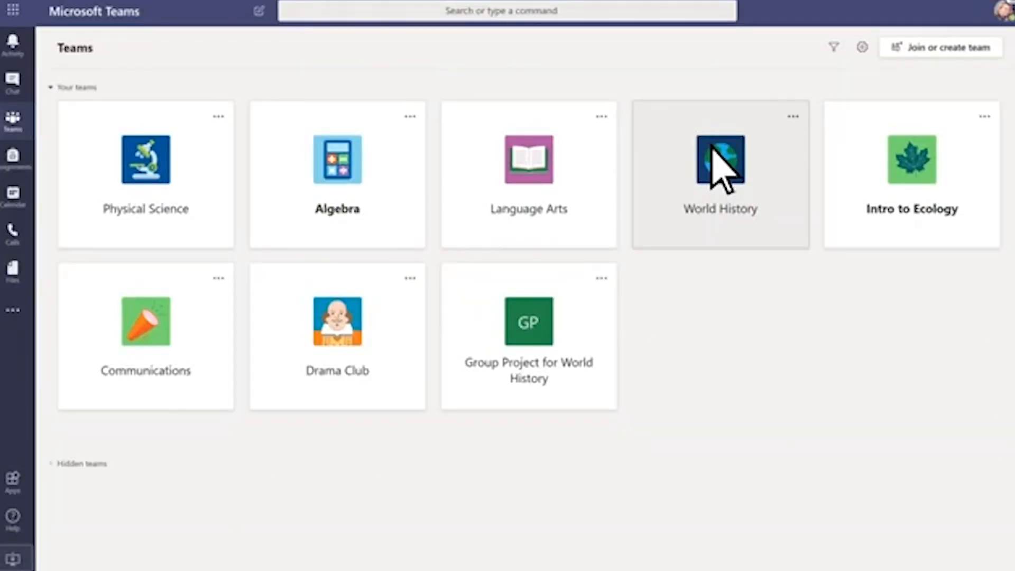
mouse_move(146, 162)
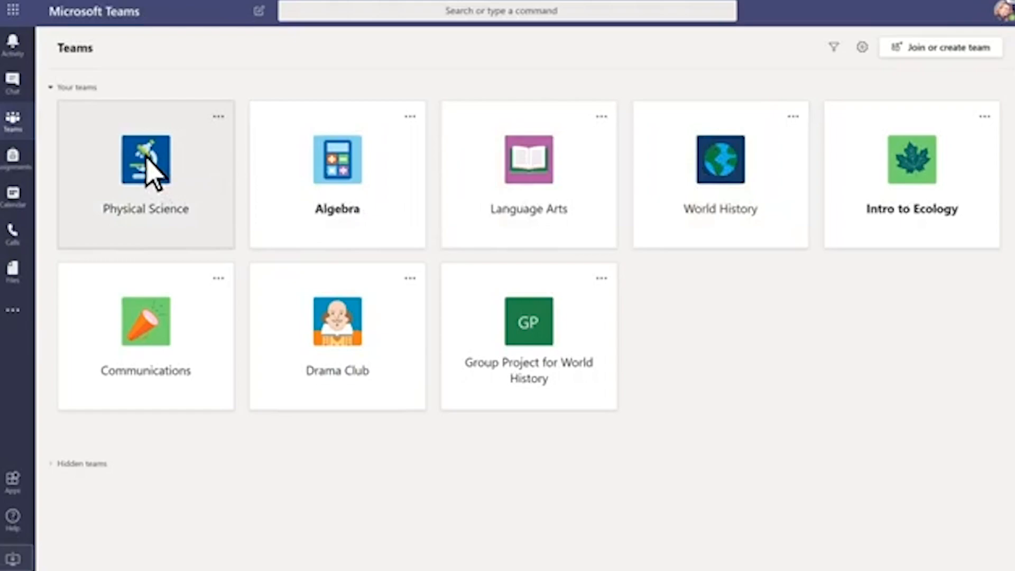
click(145, 160)
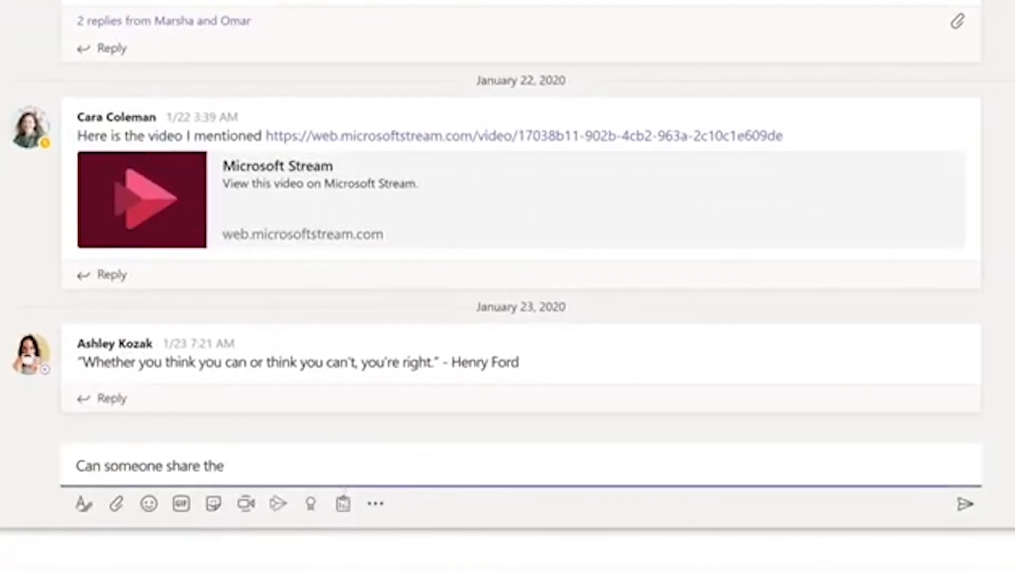
text(fact sheet from the field trip yesterday?)
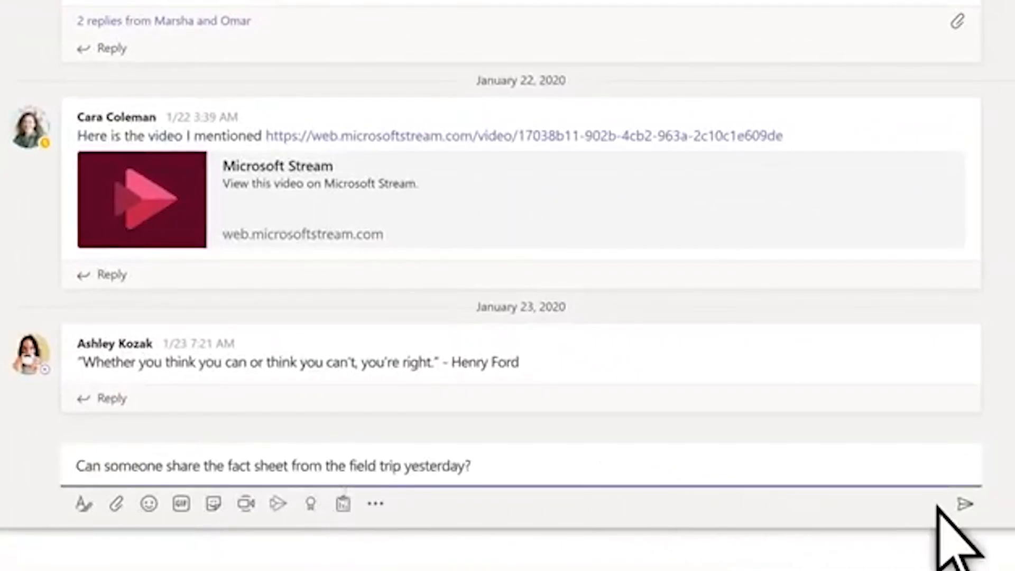
click(966, 505)
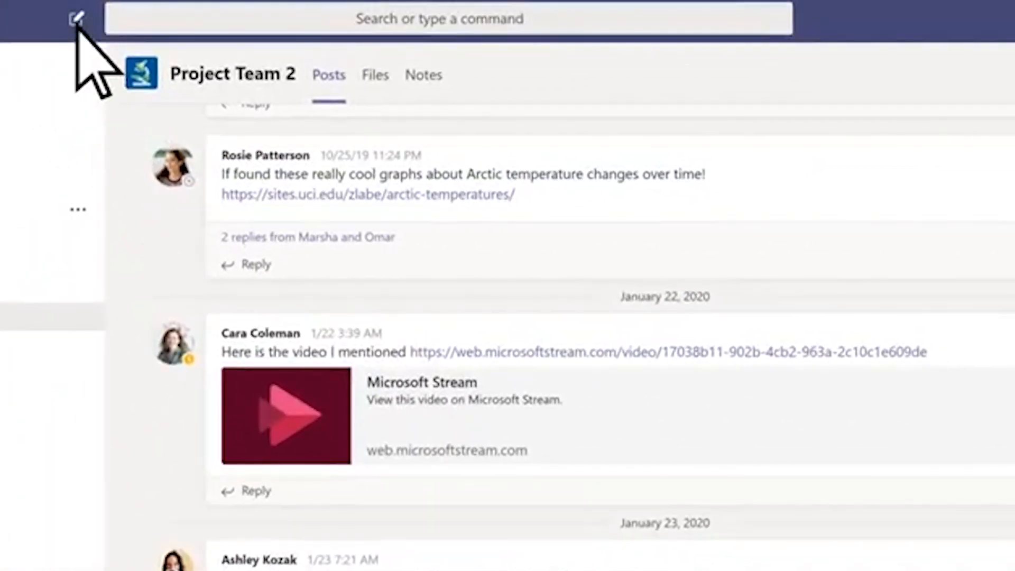
mouse_move(76, 18)
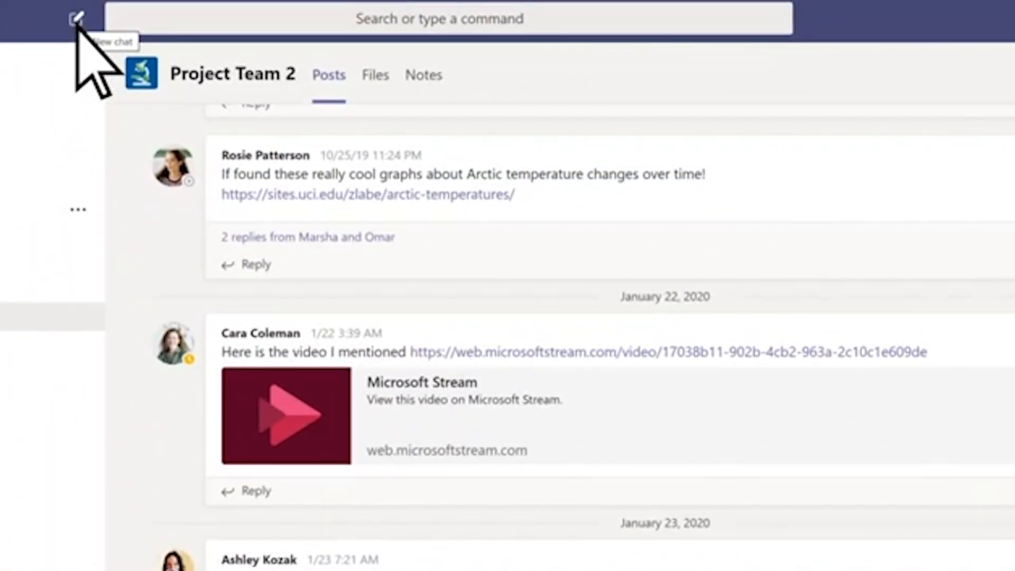
Step: Start a new chat with the student ('ldon') and send 'Can I call you? I need hel' with a smiley
click(77, 18)
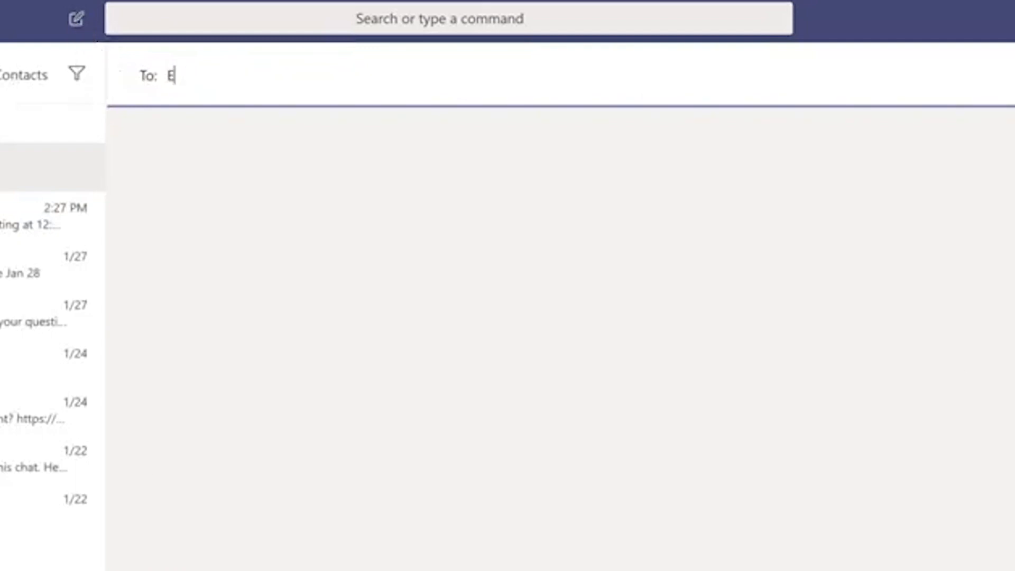
text(ldon)
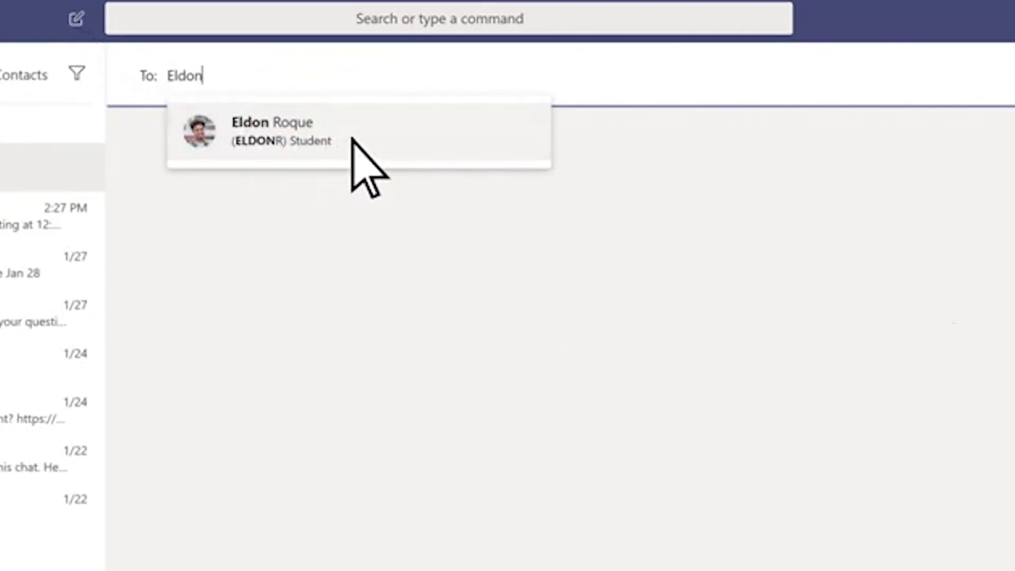
click(272, 132)
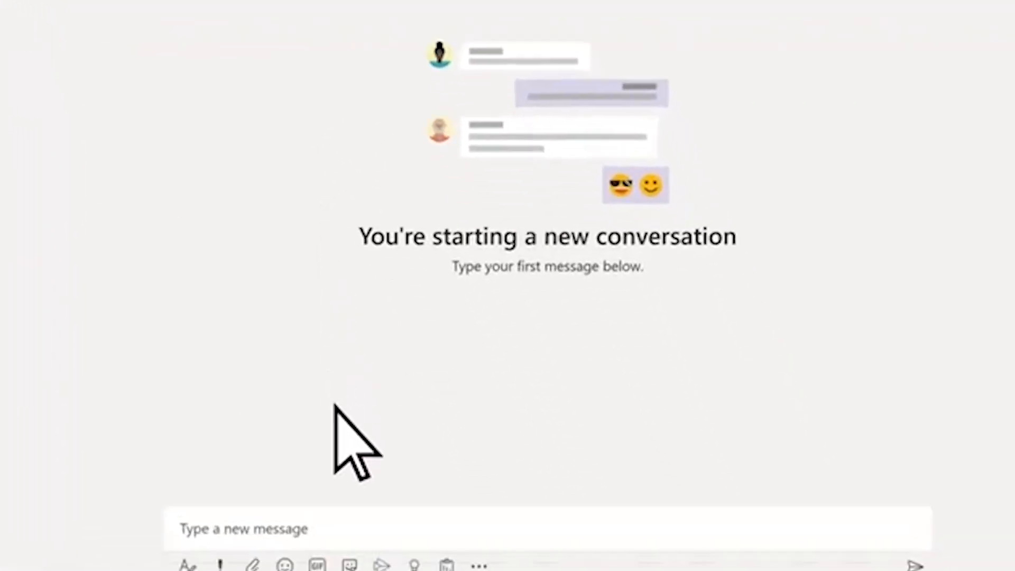
text(Can I call you? I need help with the formulas)
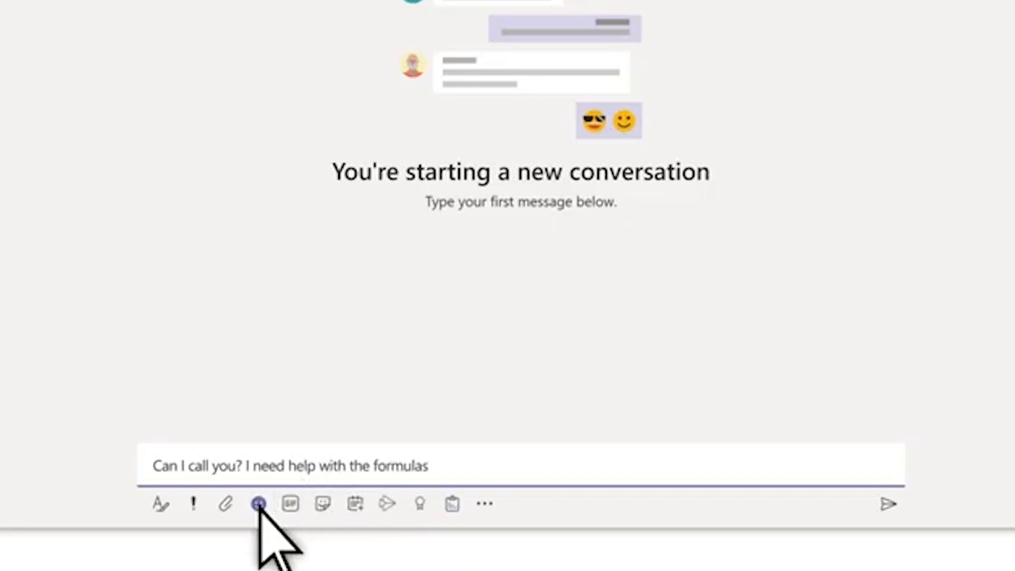
click(258, 503)
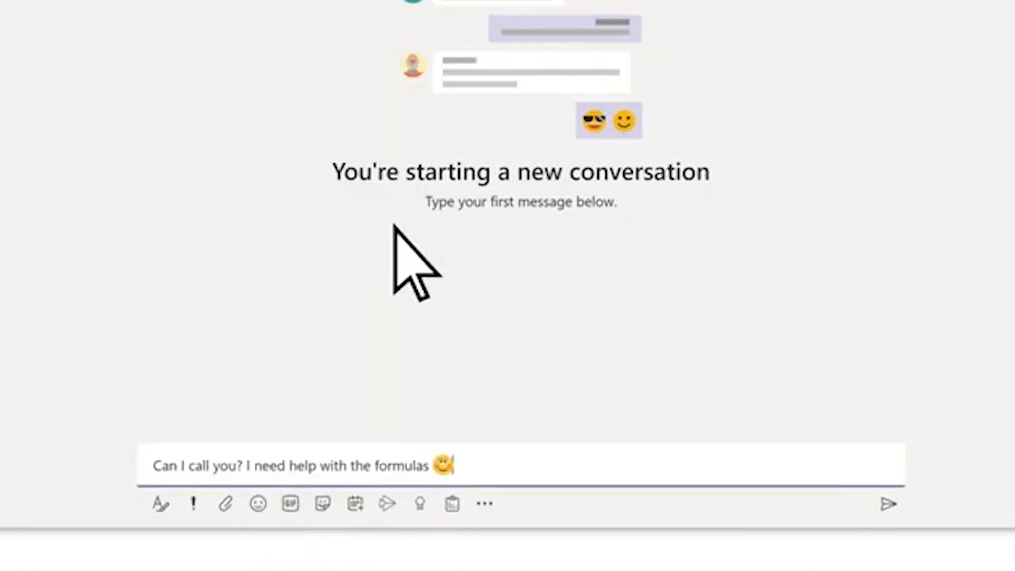
click(888, 503)
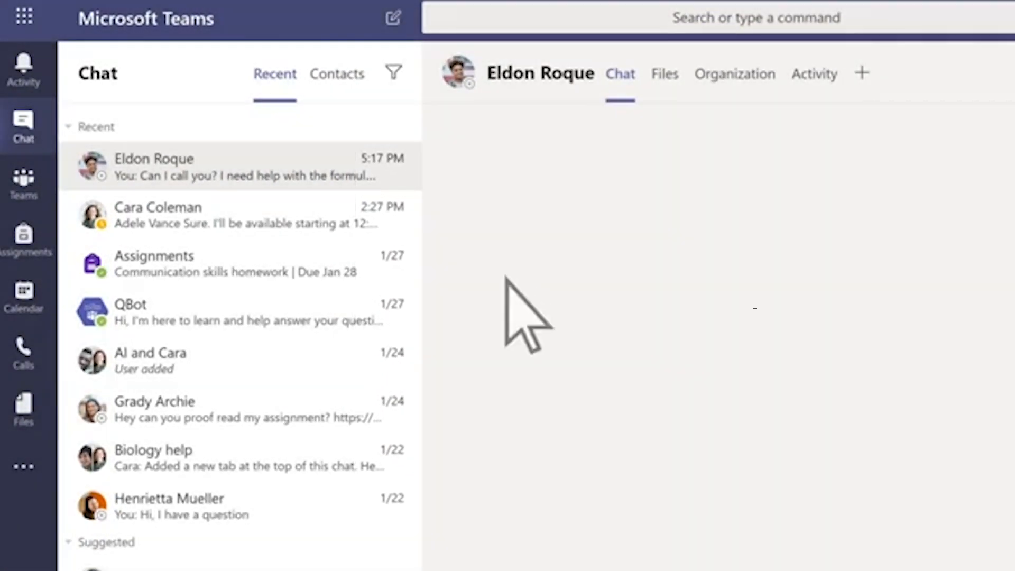
Step: Reply to the proofreading chat with 'Almost done. I'll look in 10 mins.'
click(395, 263)
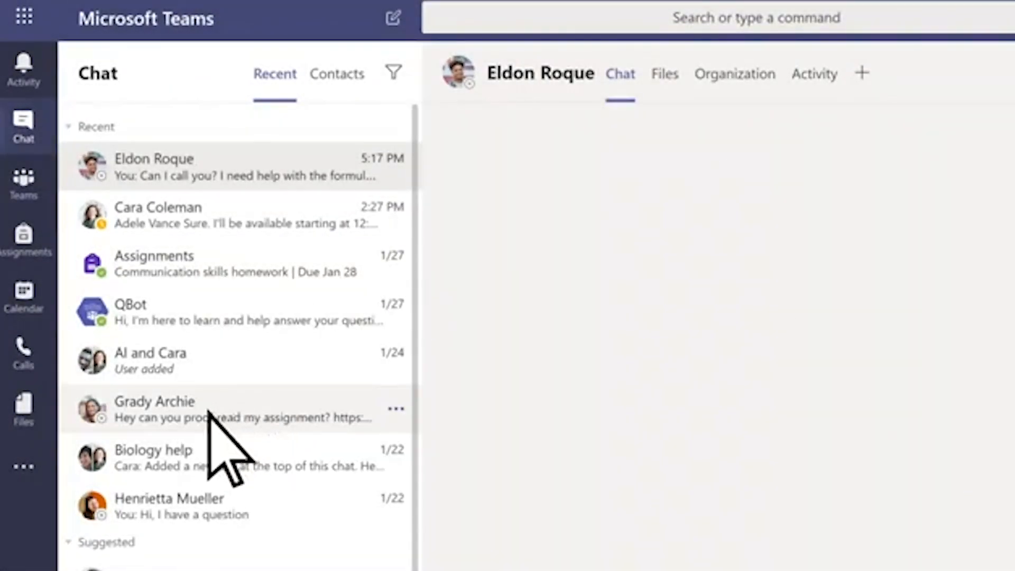
click(155, 408)
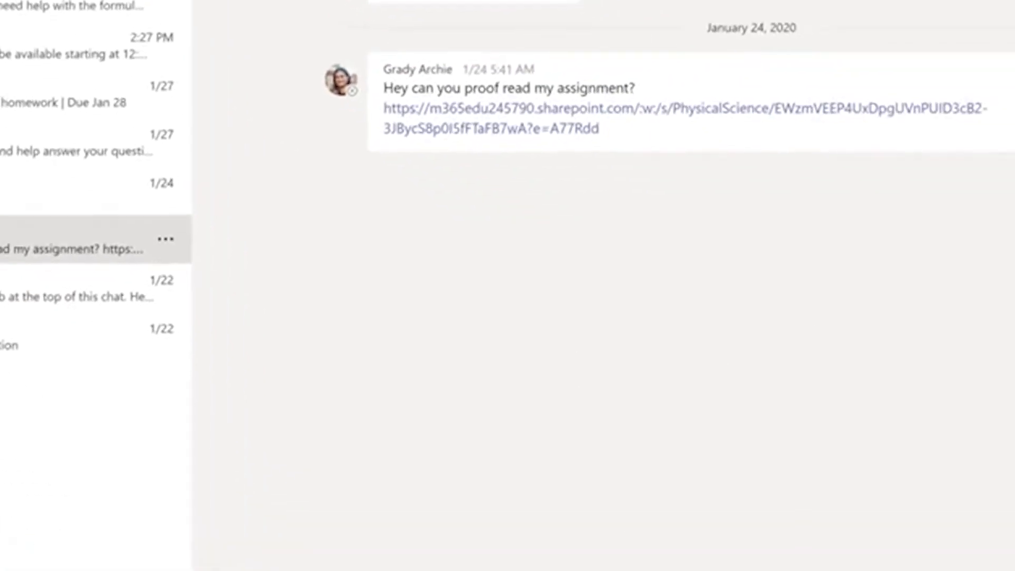
text(Almost done. I'll look in 10 mins.)
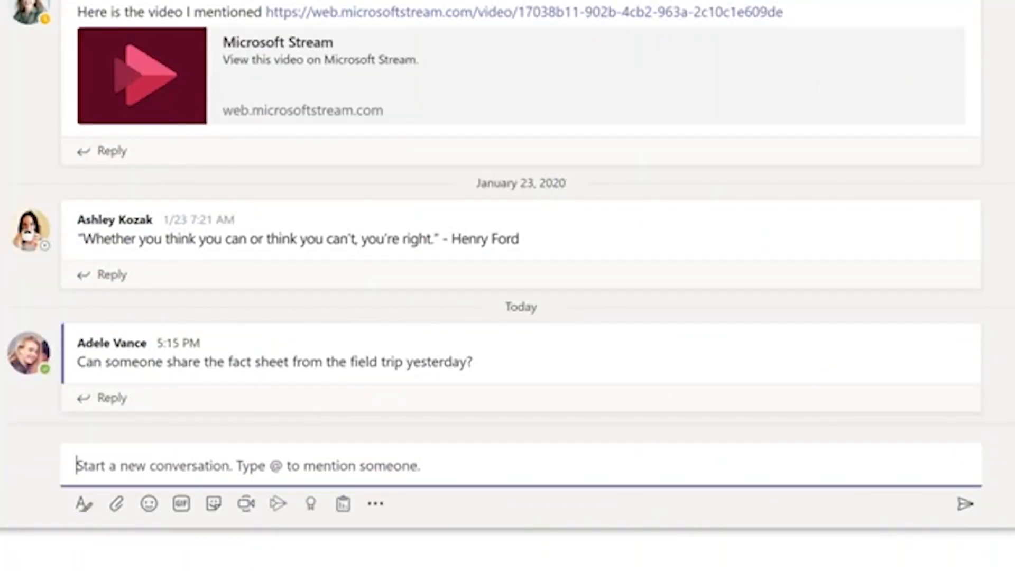
text(@cara)
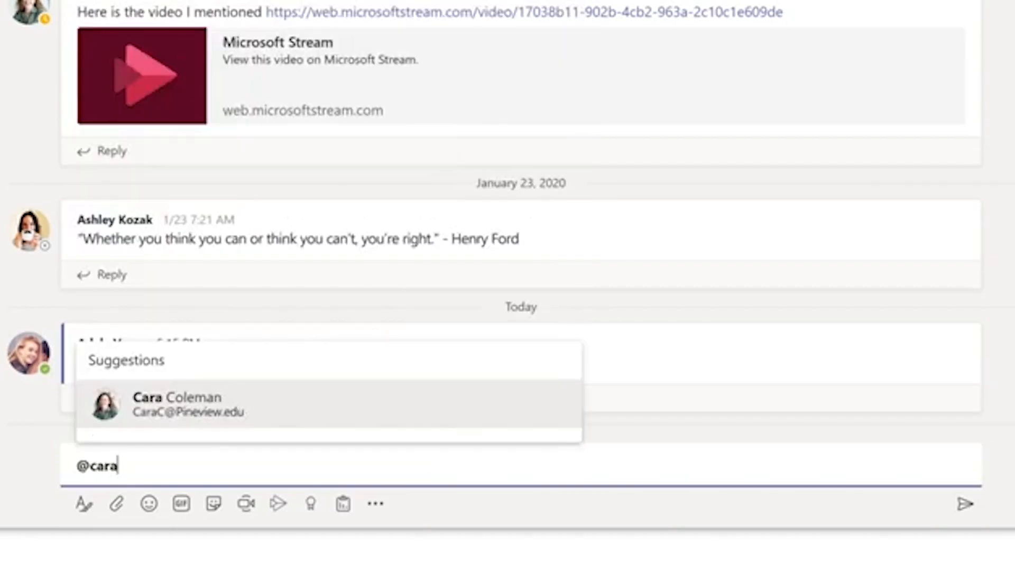
mouse_move(246, 428)
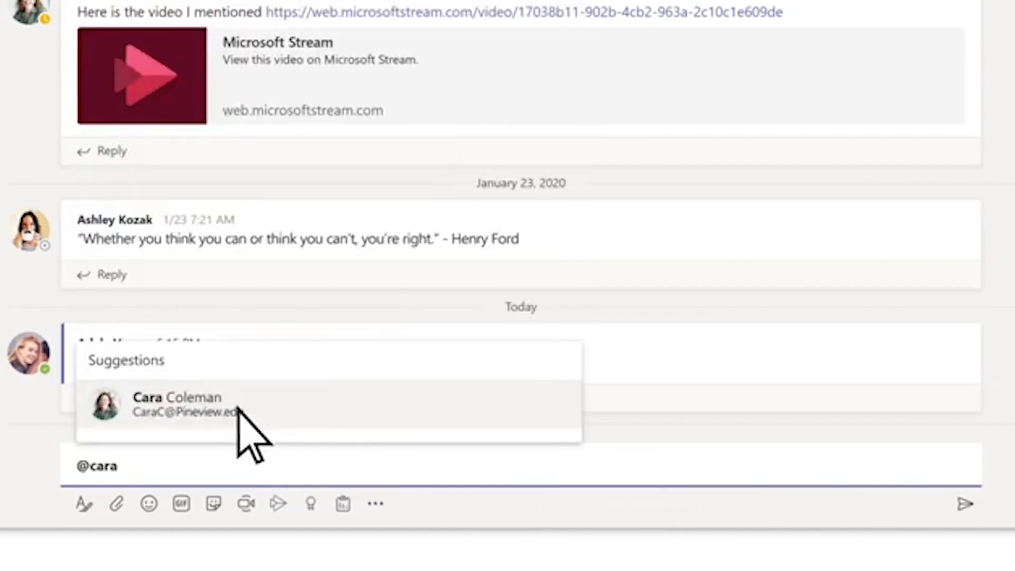
click(178, 405)
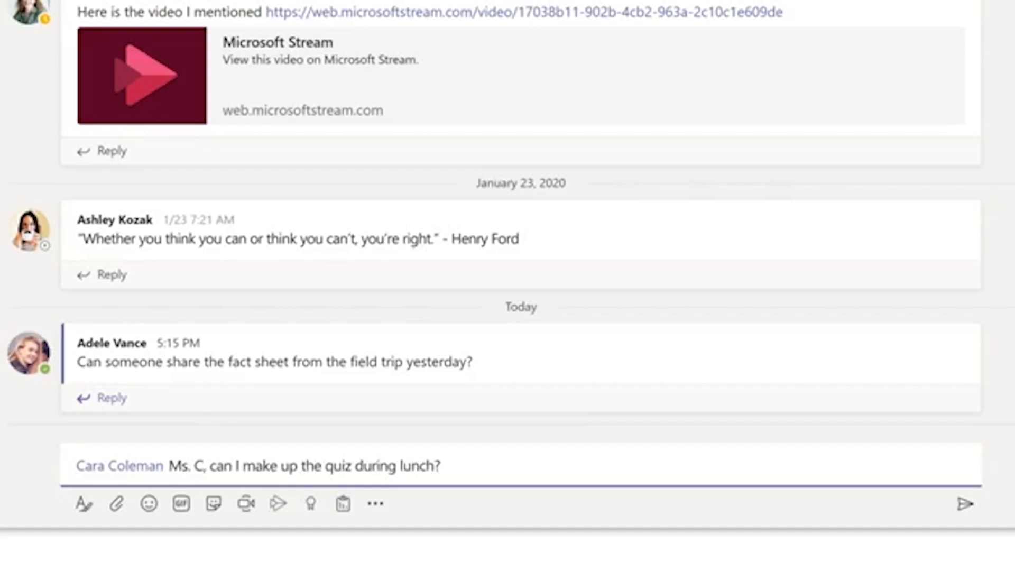
click(966, 504)
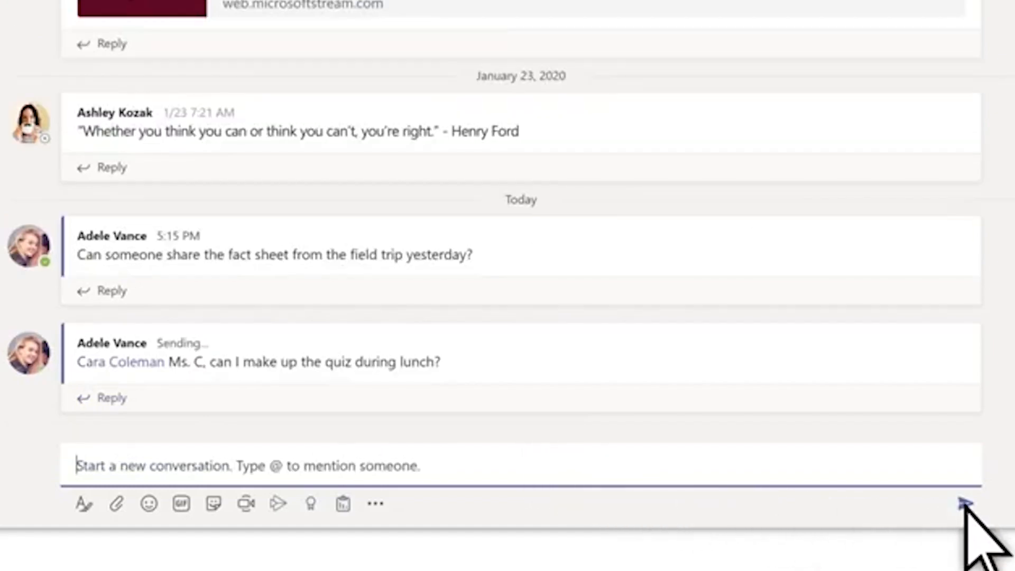
click(965, 503)
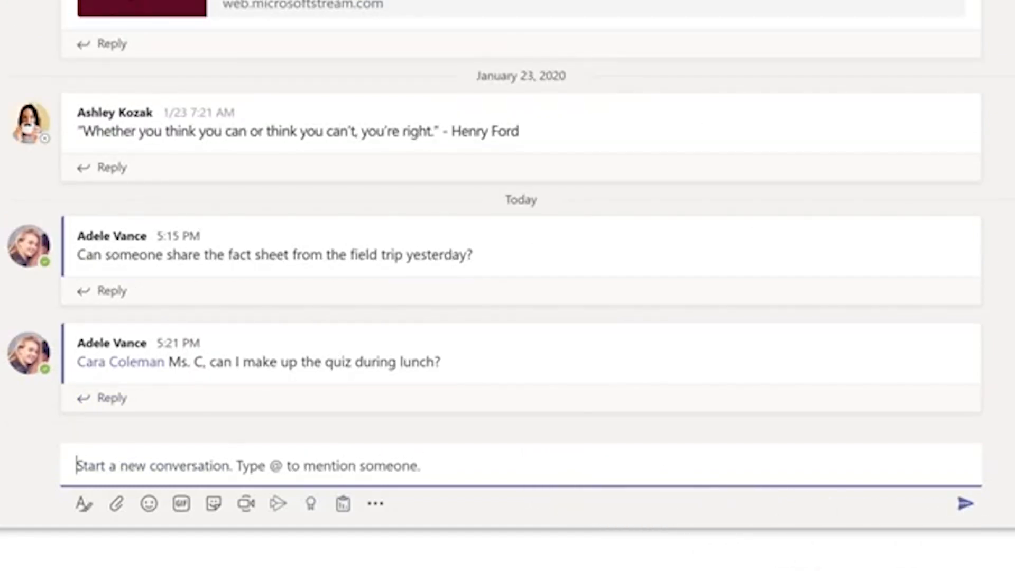
text(@)
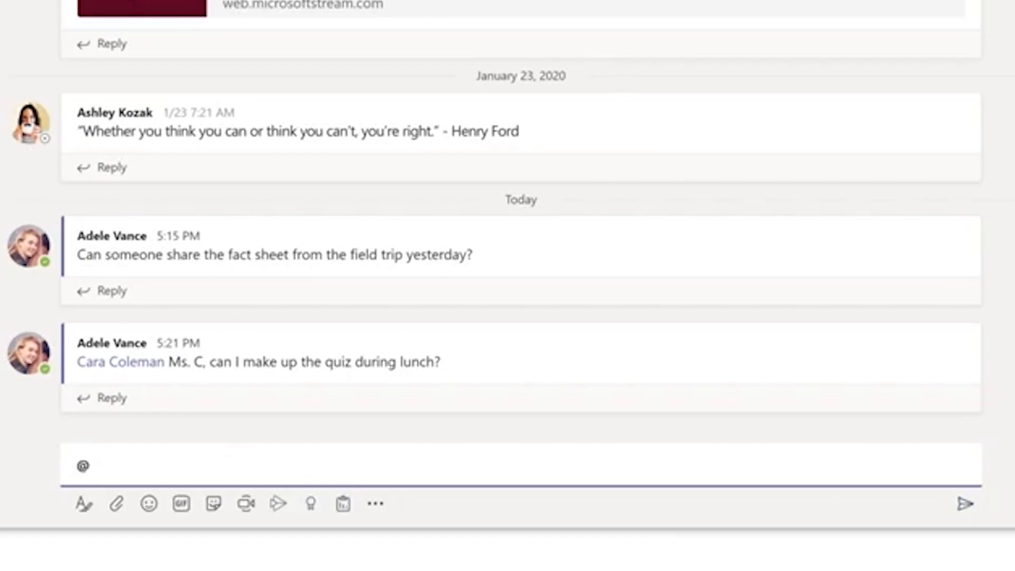
text(phys)
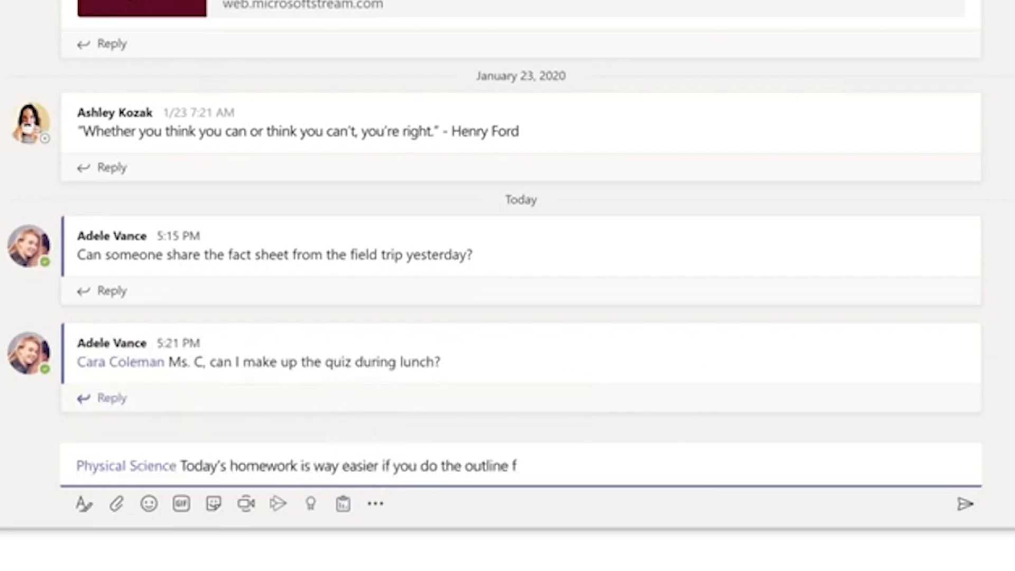
click(966, 505)
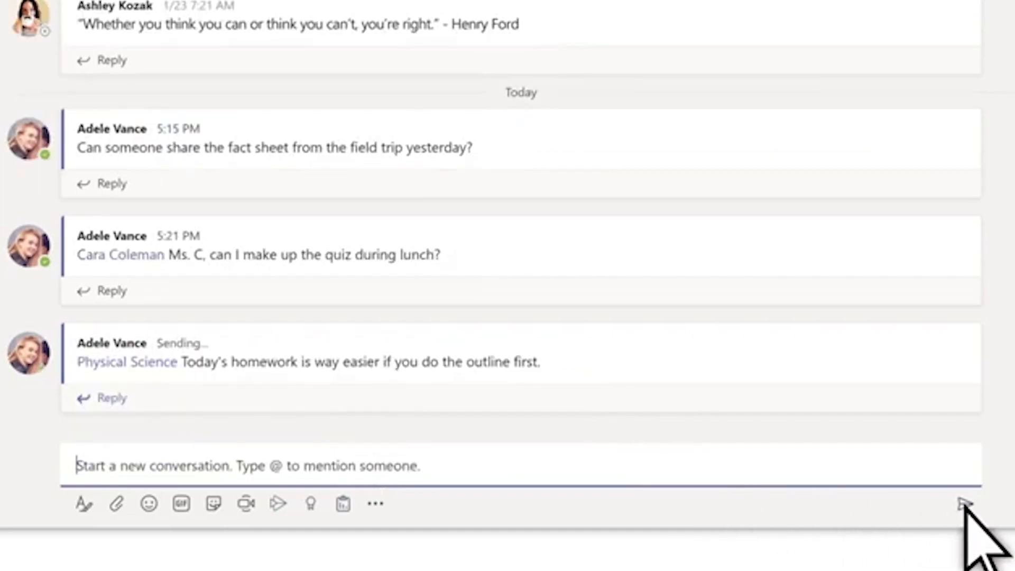
click(965, 503)
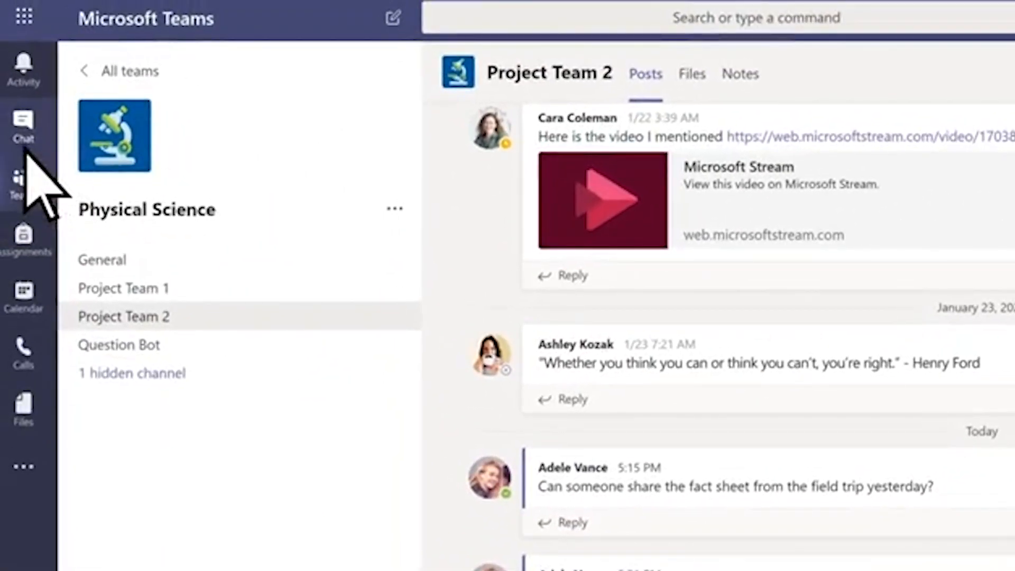
click(23, 123)
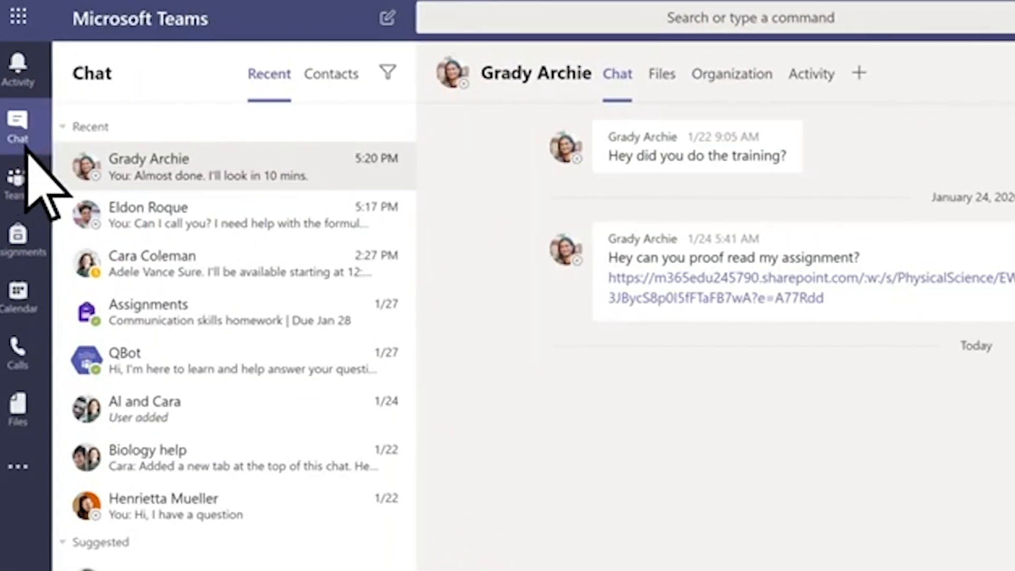
text(enrico)
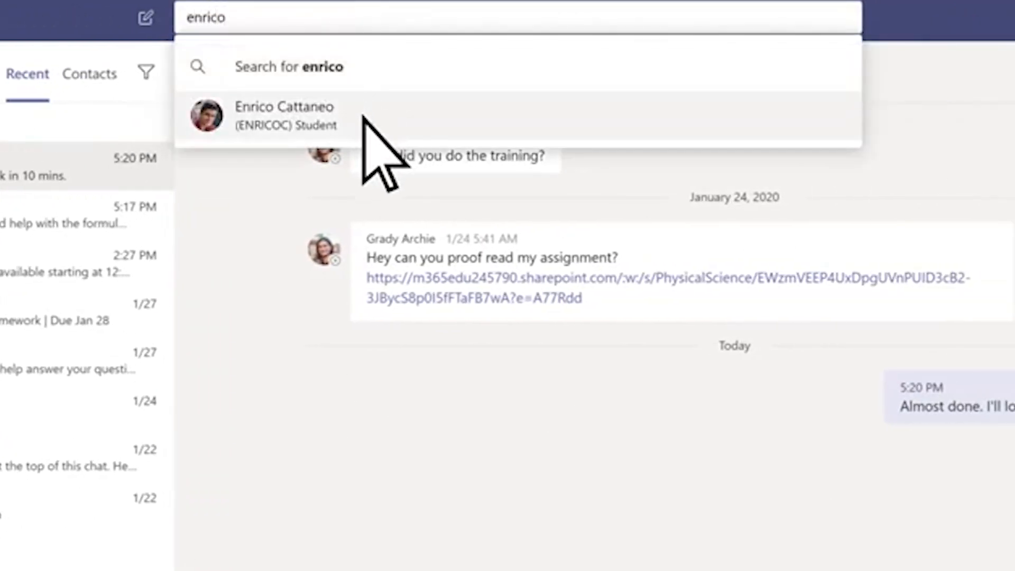
click(284, 115)
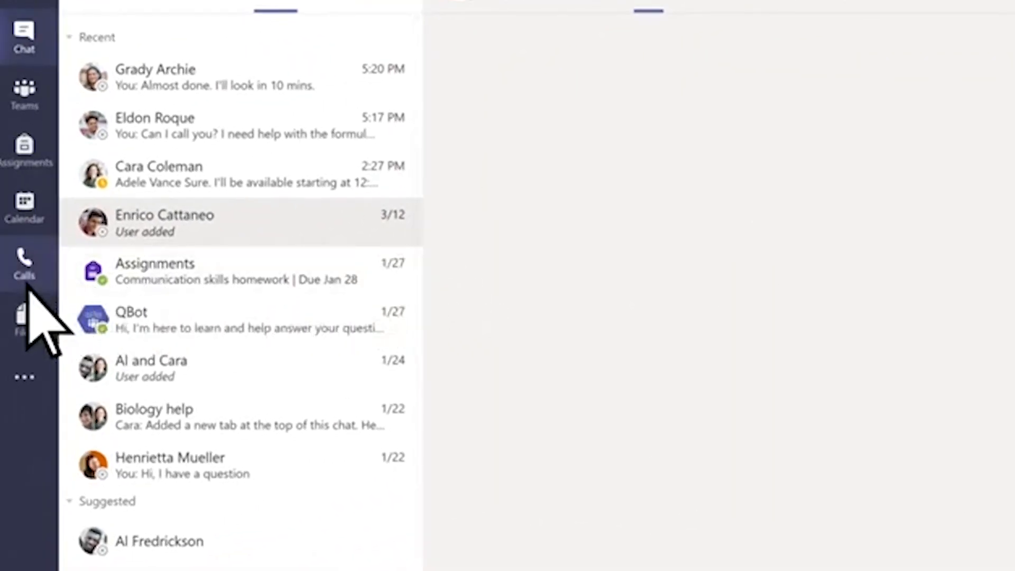
Step: Review the Calls History list and begin typing 'Happy birth'
click(25, 262)
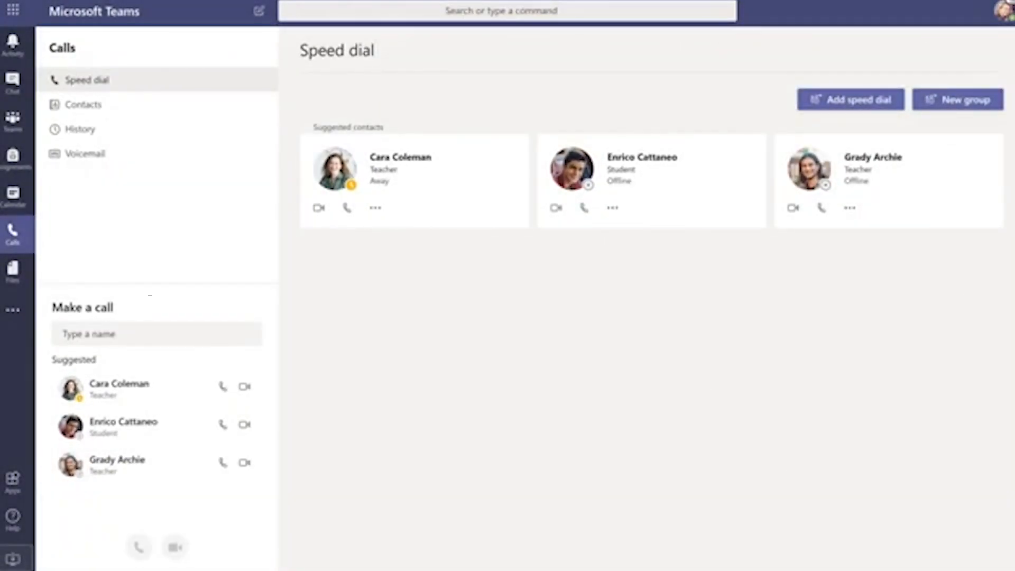
click(80, 129)
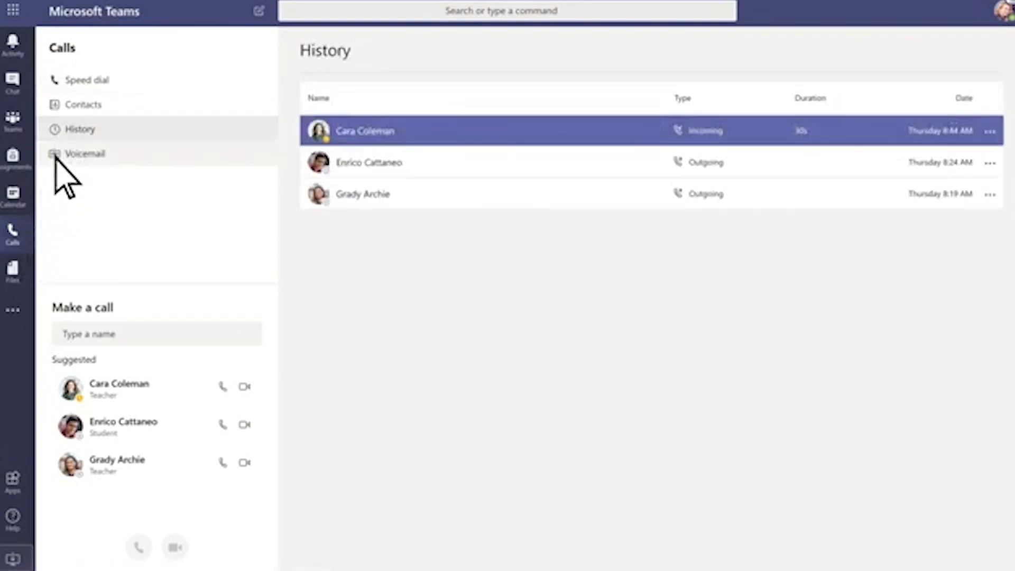
text(Happy birth)
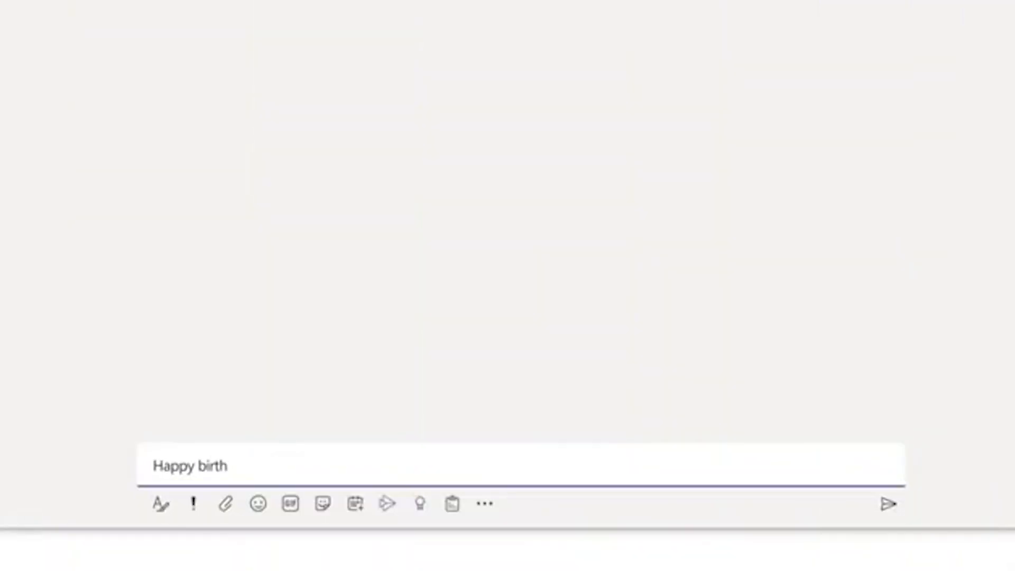
Step: Show the popular stickers and memes collection for the birthday message
click(322, 503)
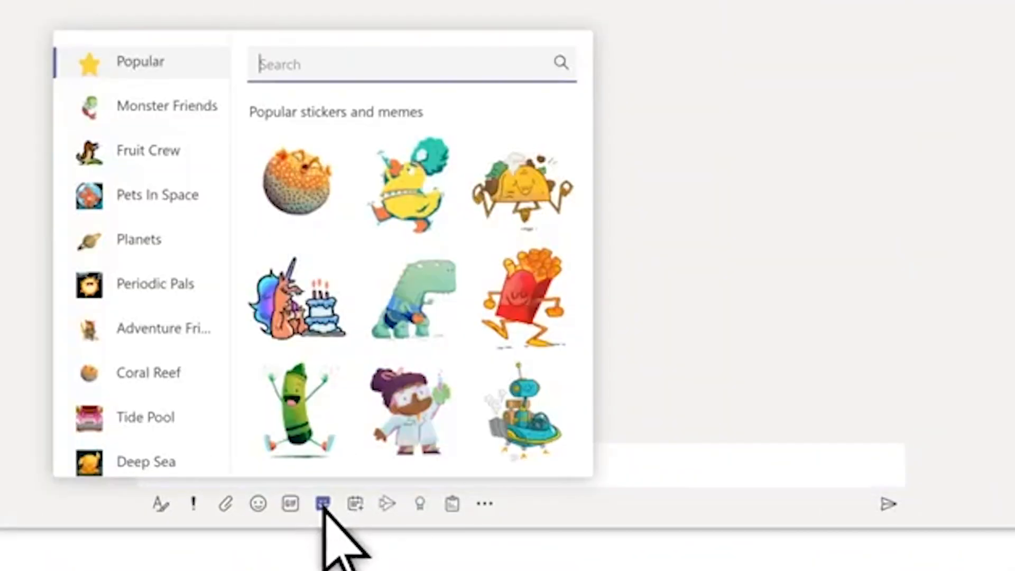
click(296, 300)
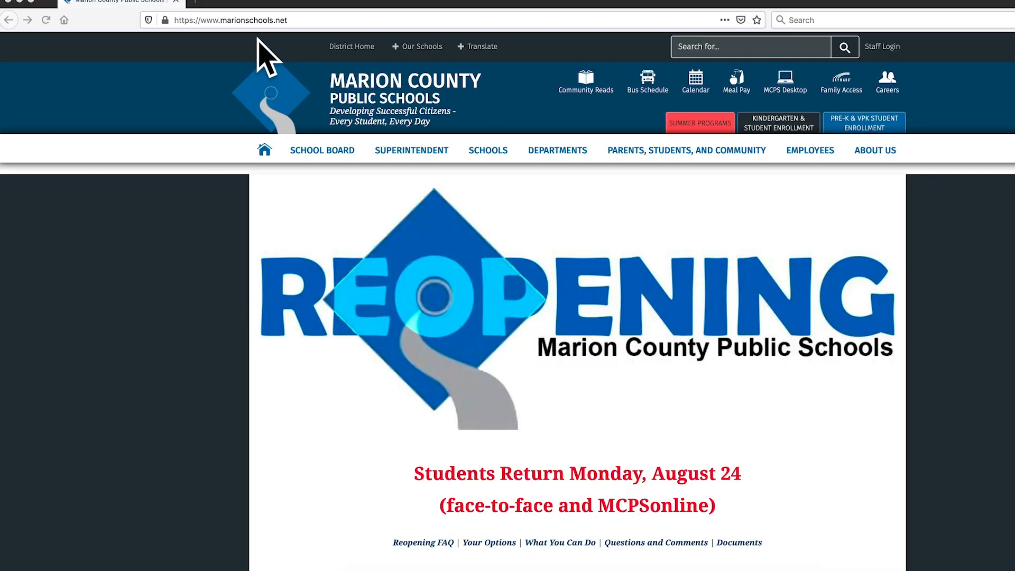
mouse_move(279, 51)
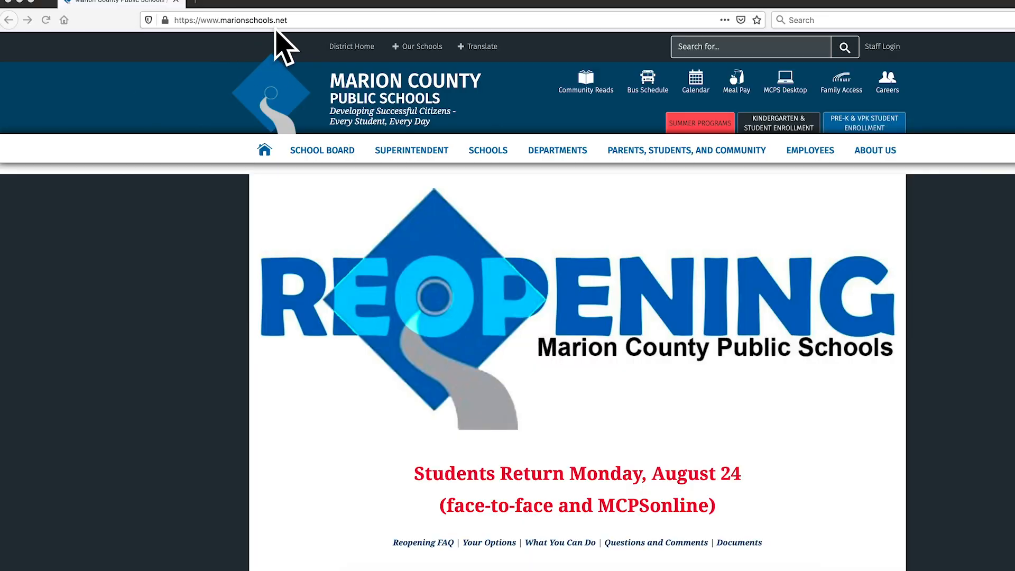
mouse_move(414, 52)
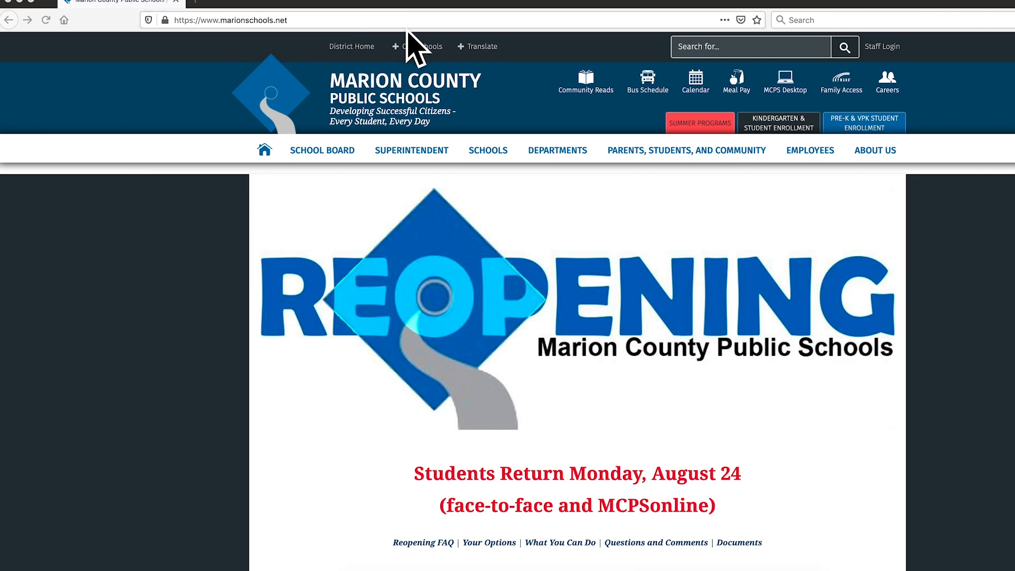
mouse_move(826, 103)
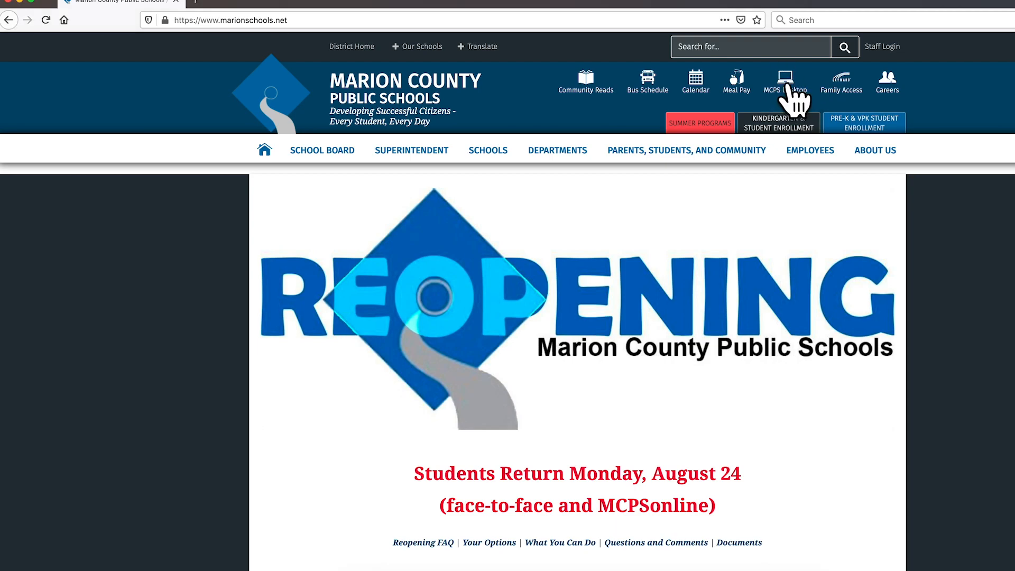
Step: Open the MCPS Desktop sign-in page from the marionschools.net header
click(772, 81)
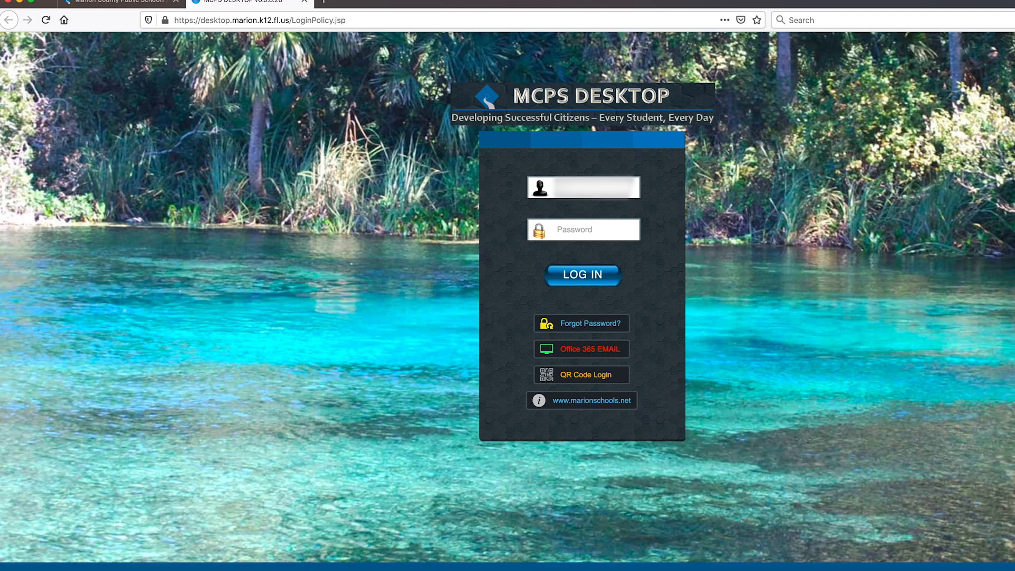
Step: Enter the password and log in to the MCPS Desktop student dashboard
text(••••)
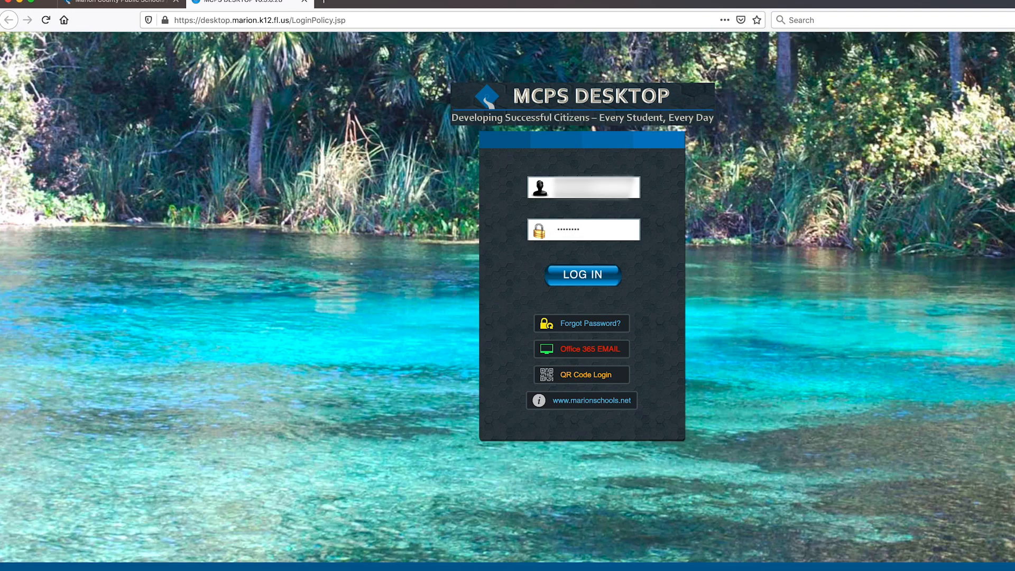
click(580, 275)
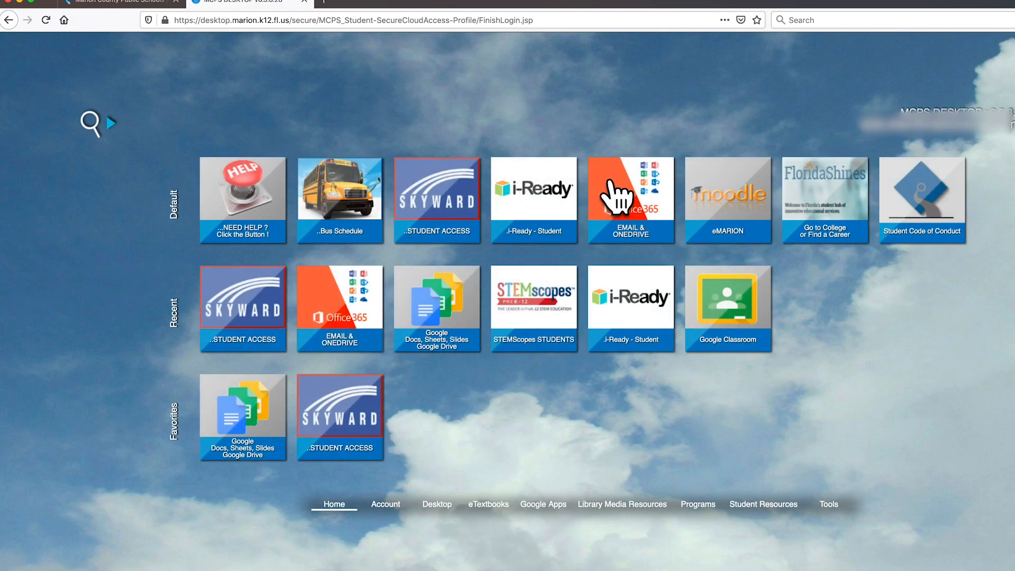
mouse_move(696, 210)
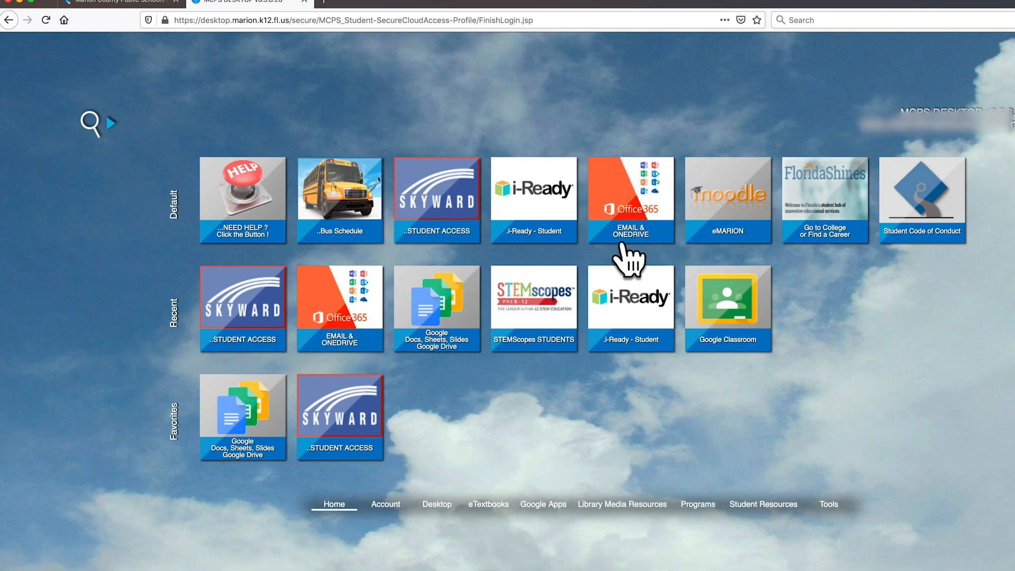
mouse_move(659, 272)
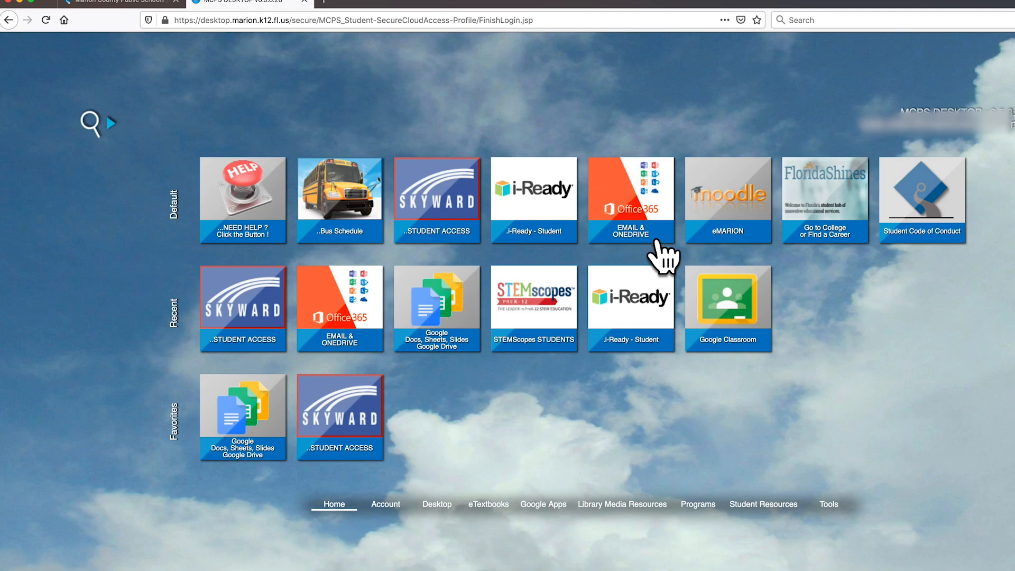
mouse_move(656, 220)
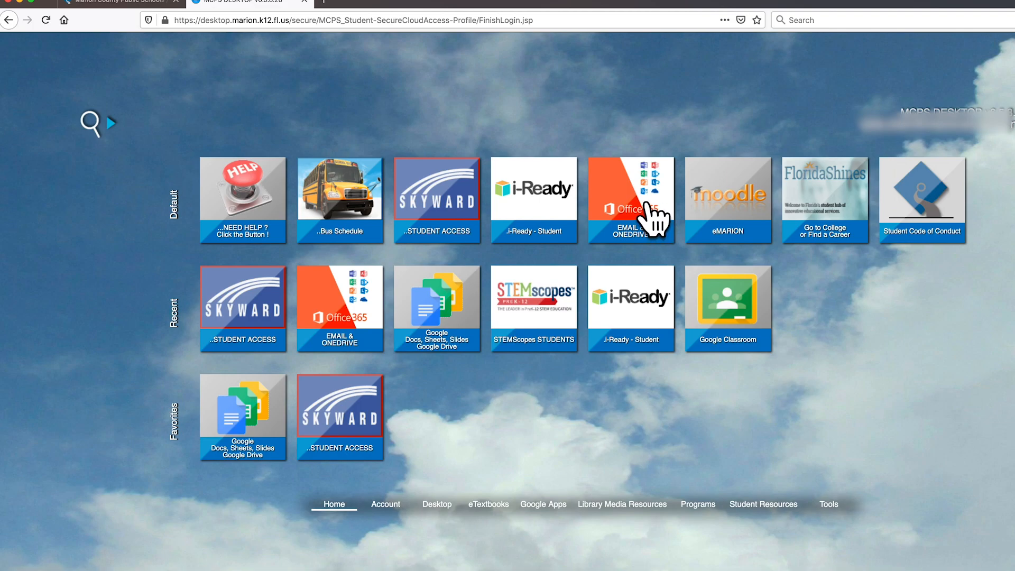
Step: Open the EMAIL & ONEDRIVE Office 365 tile to reach the Office 365 home page
click(630, 201)
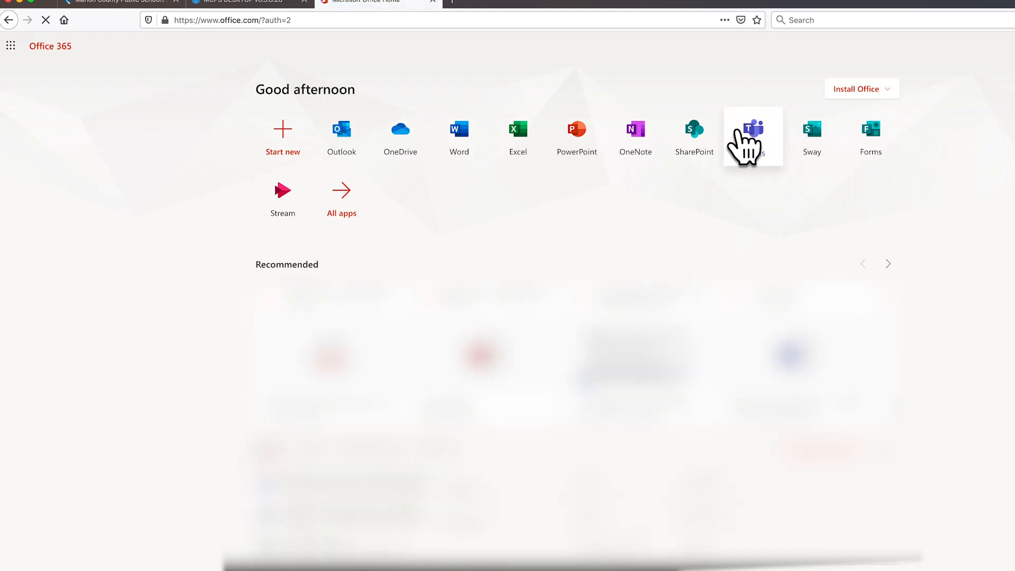
Step: Launch Microsoft Teams from the Office 365 app row
click(752, 129)
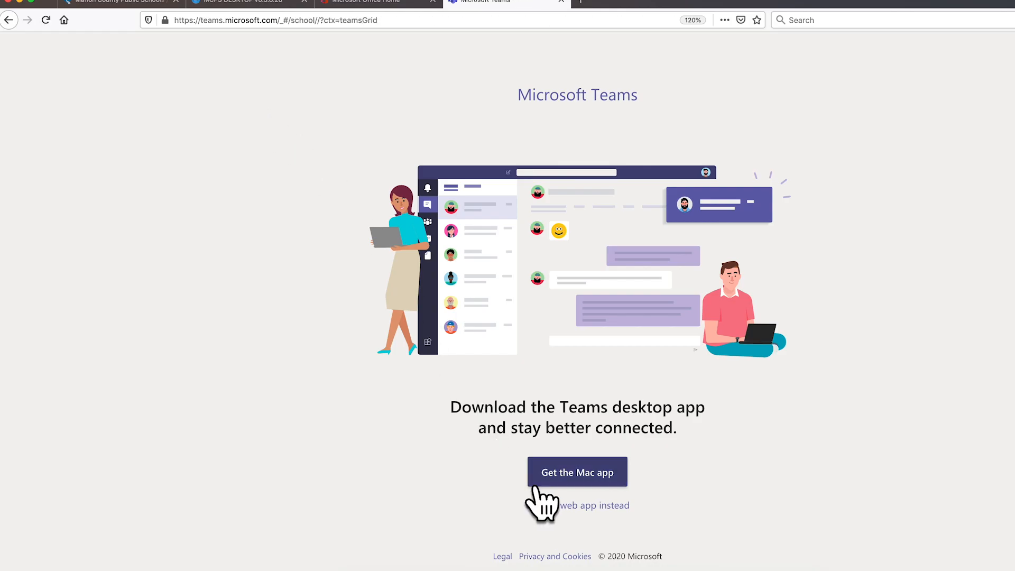
mouse_move(578, 506)
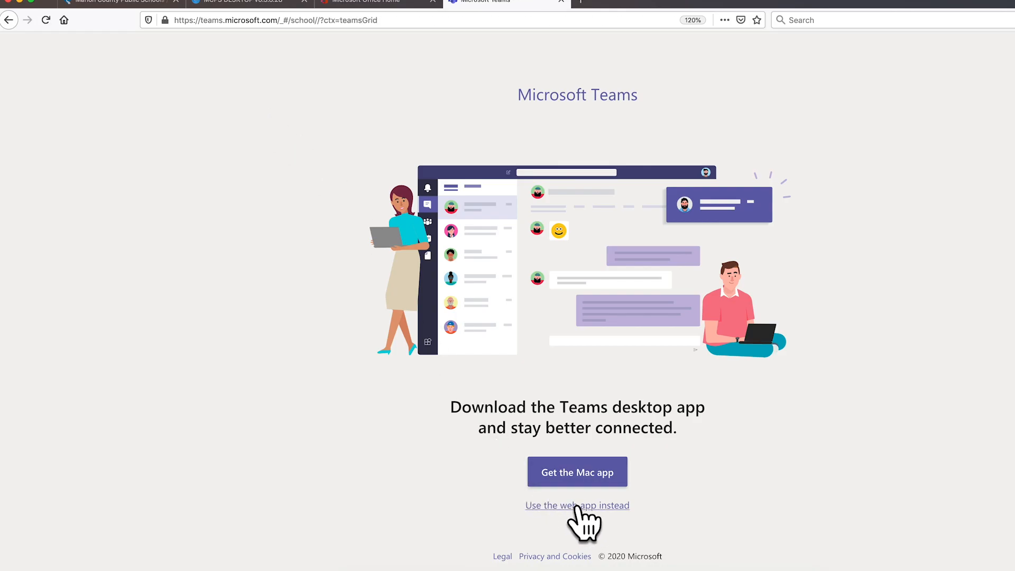
Step: Use the Teams web app and open the Demonstration Math Team
click(576, 506)
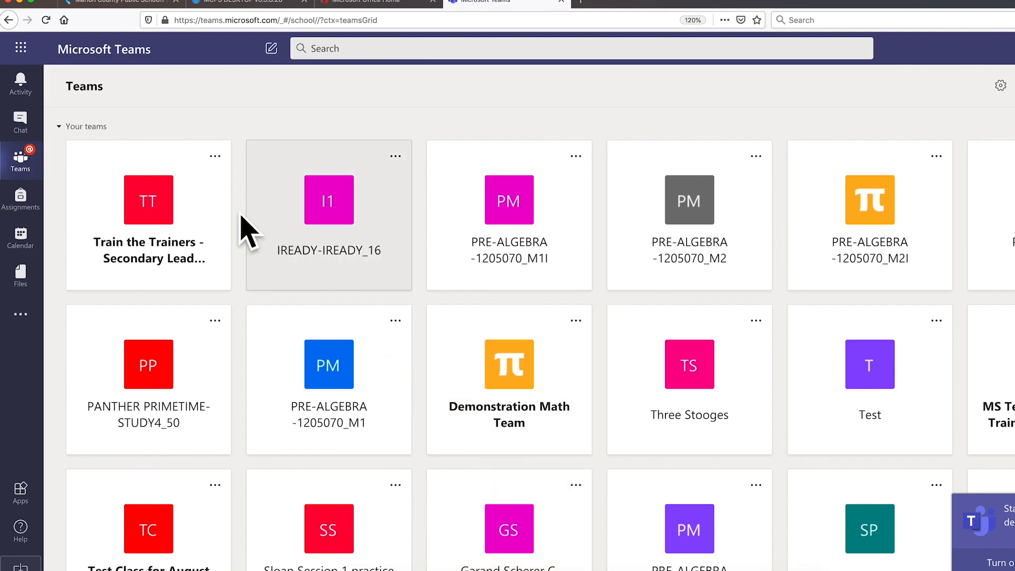
mouse_move(250, 188)
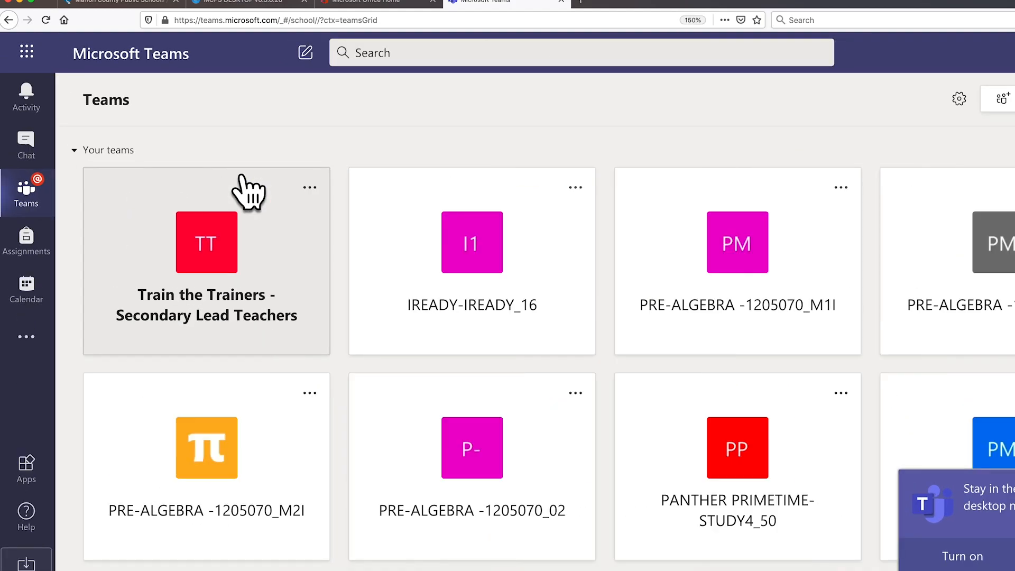
mouse_move(372, 189)
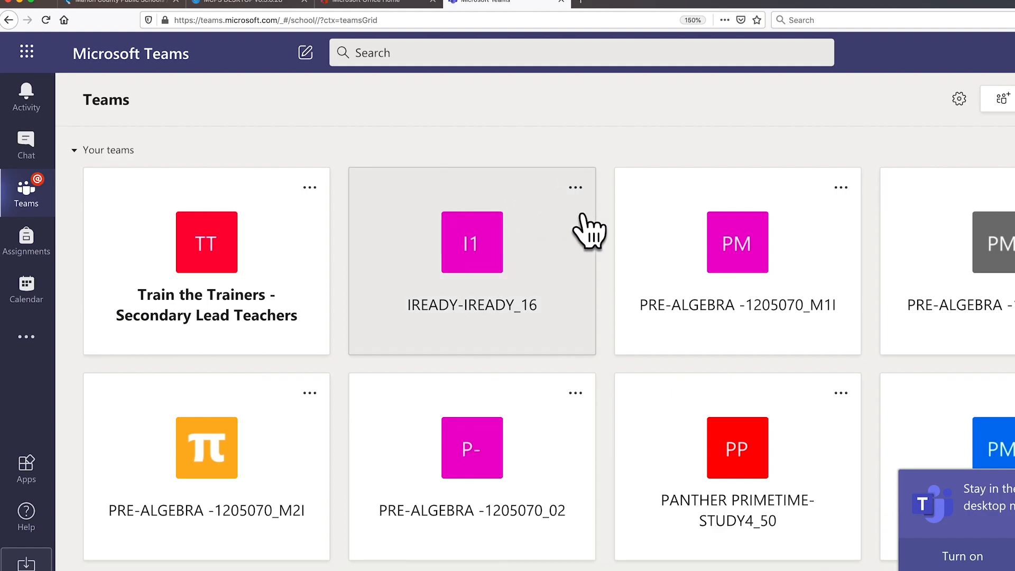
scroll(down, 3)
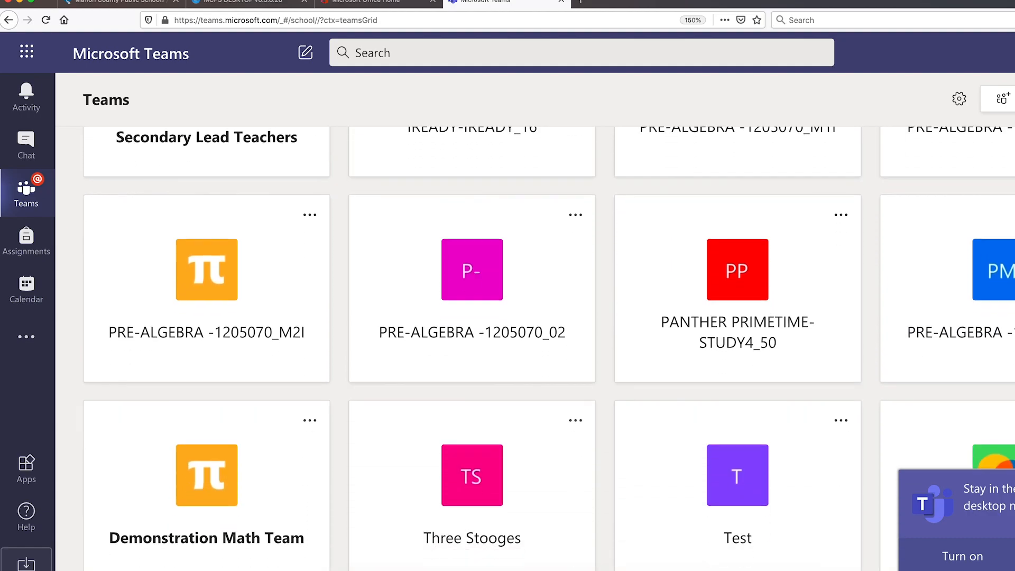
click(206, 475)
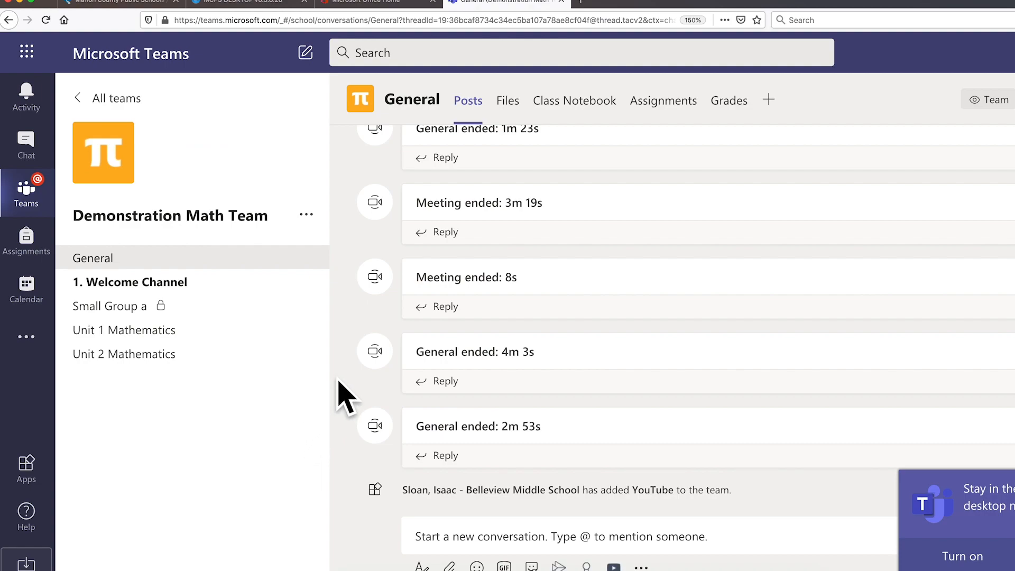
mouse_move(561, 418)
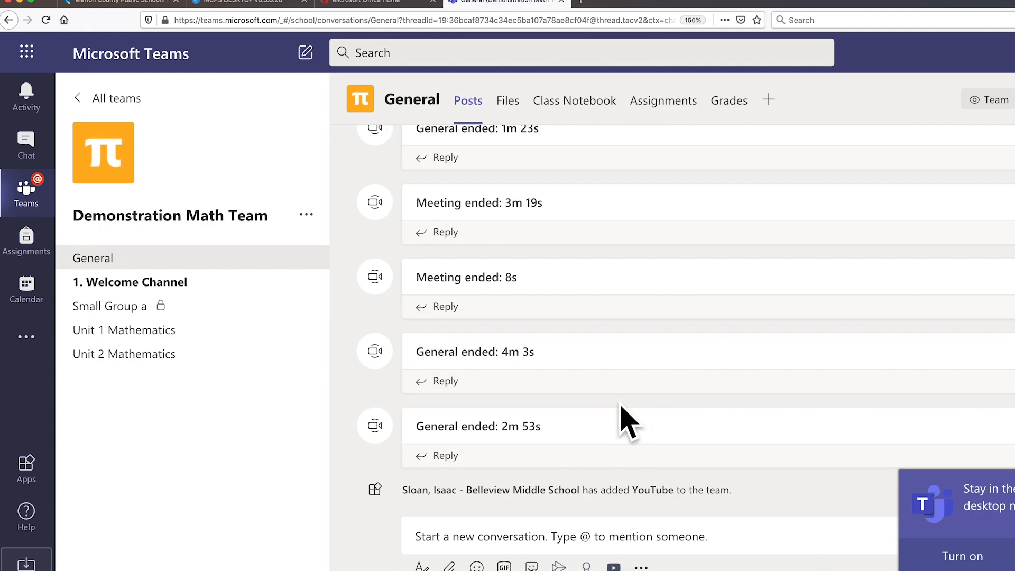
mouse_move(575, 343)
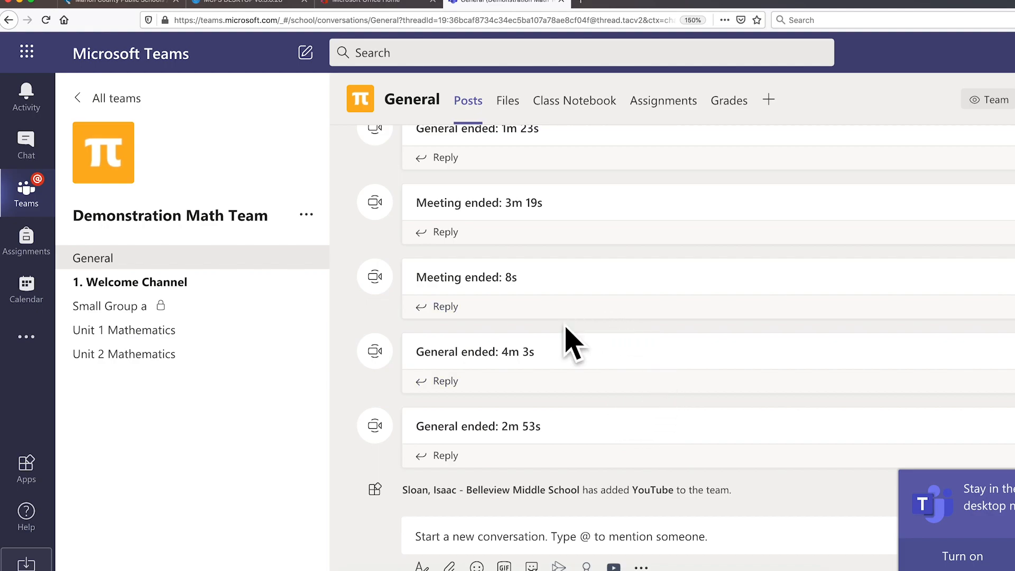
mouse_move(745, 292)
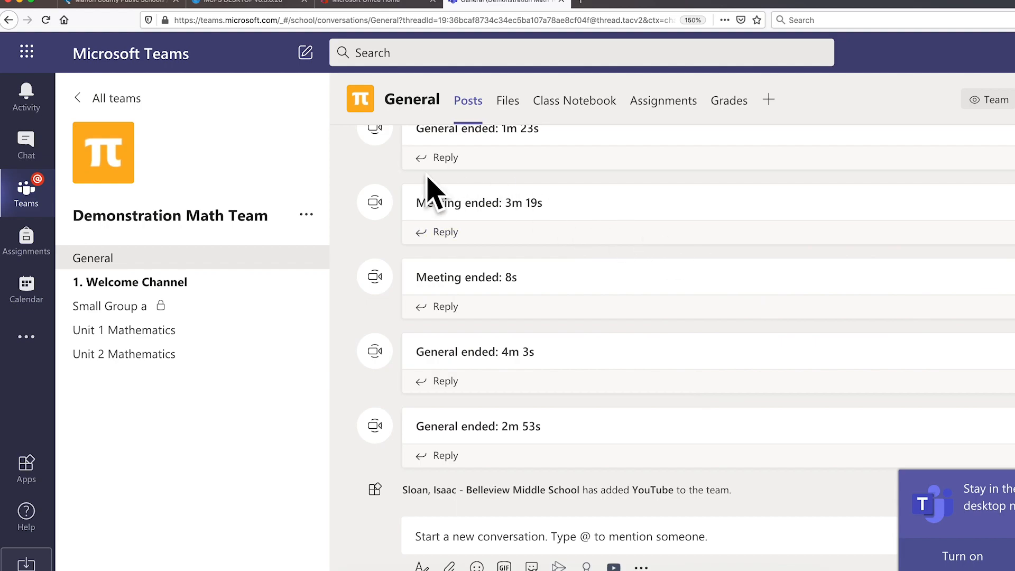
mouse_move(149, 354)
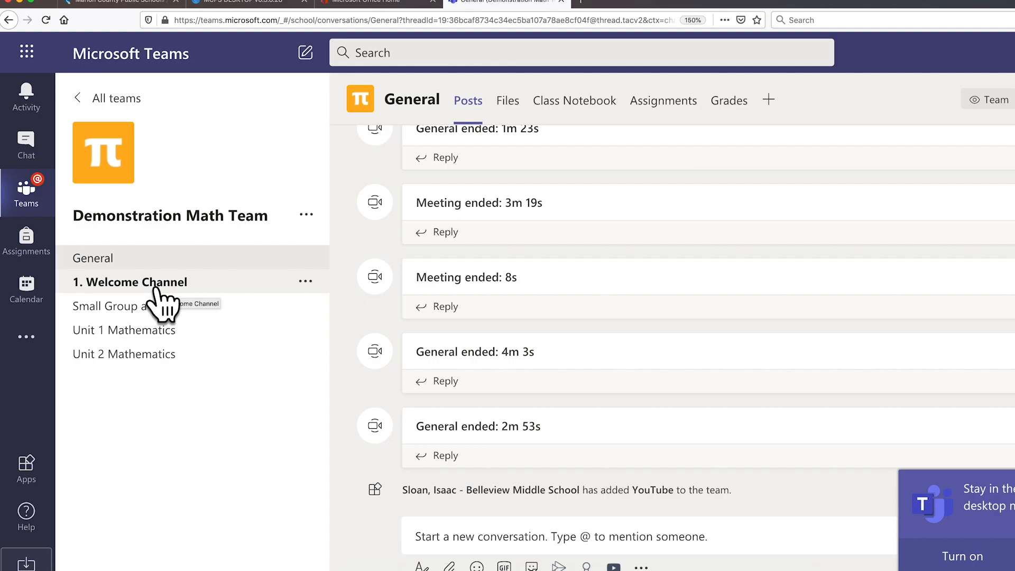
mouse_move(126, 330)
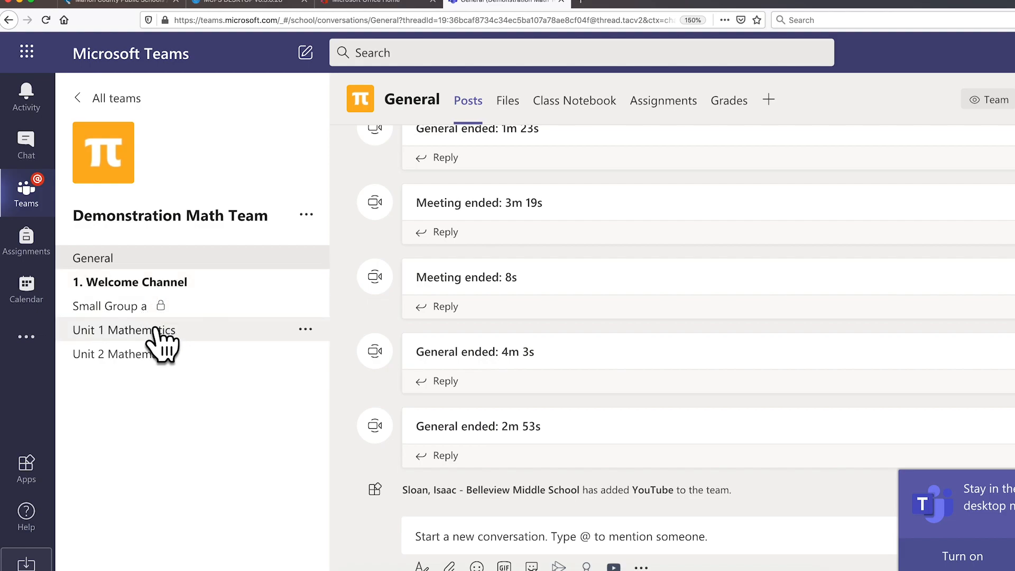
Step: Switch to the Unit 1 Mathematics channel in the Demonstration Math Team
click(125, 329)
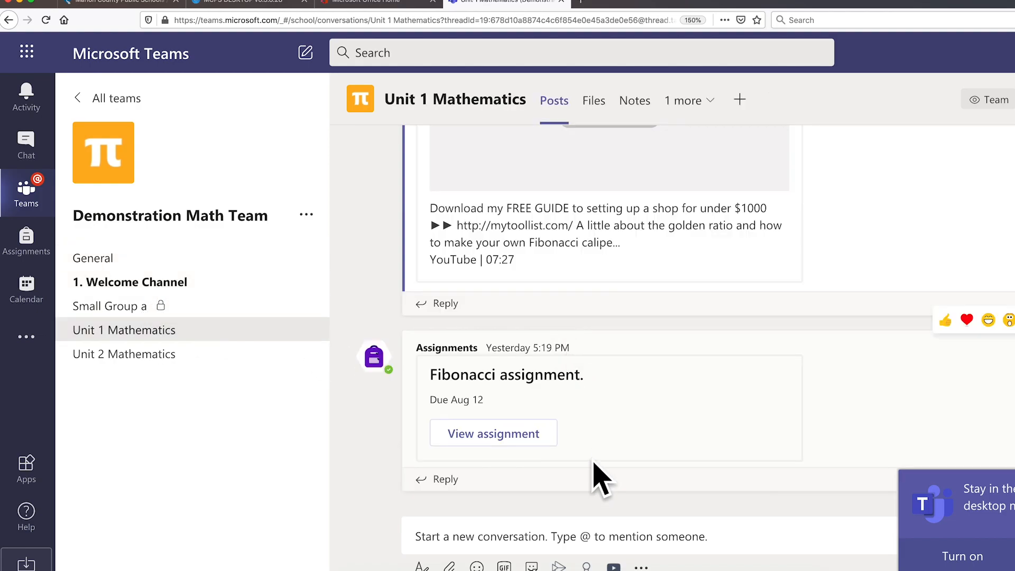
Step: Write a new 'Hello Class!' conversation post, then head to Assignments in the left rail
click(557, 537)
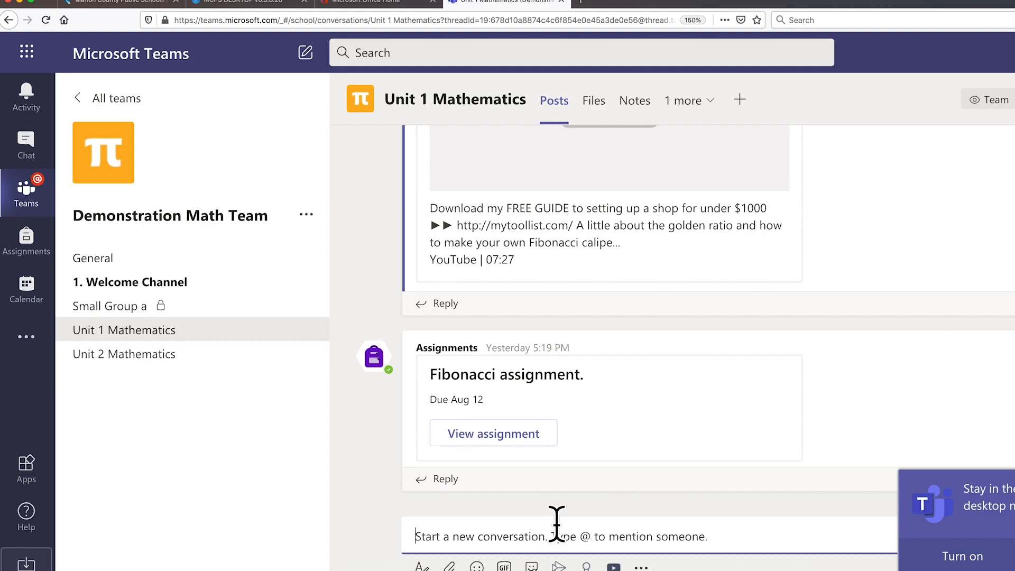
text(Hello)
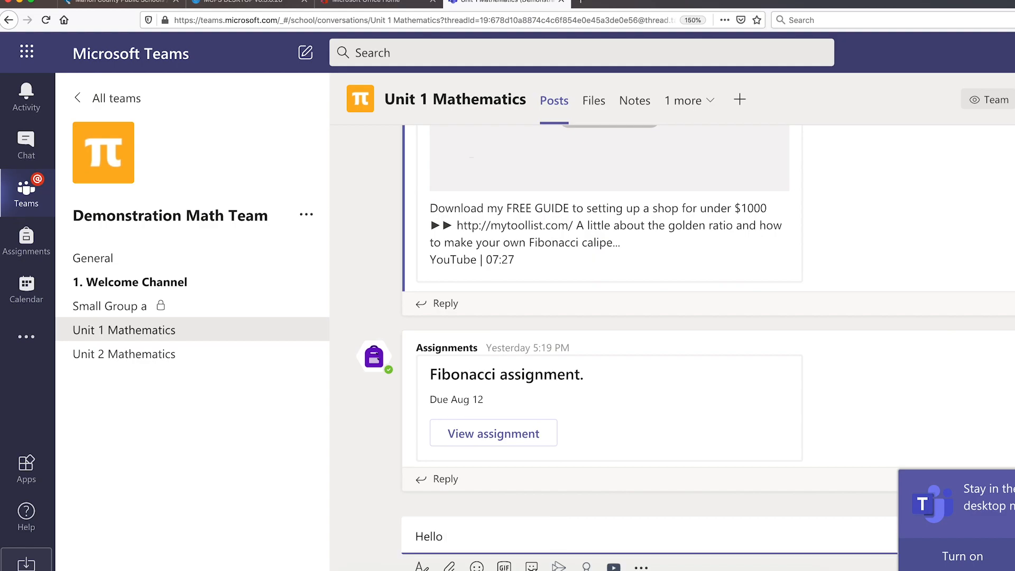
text(Clas)
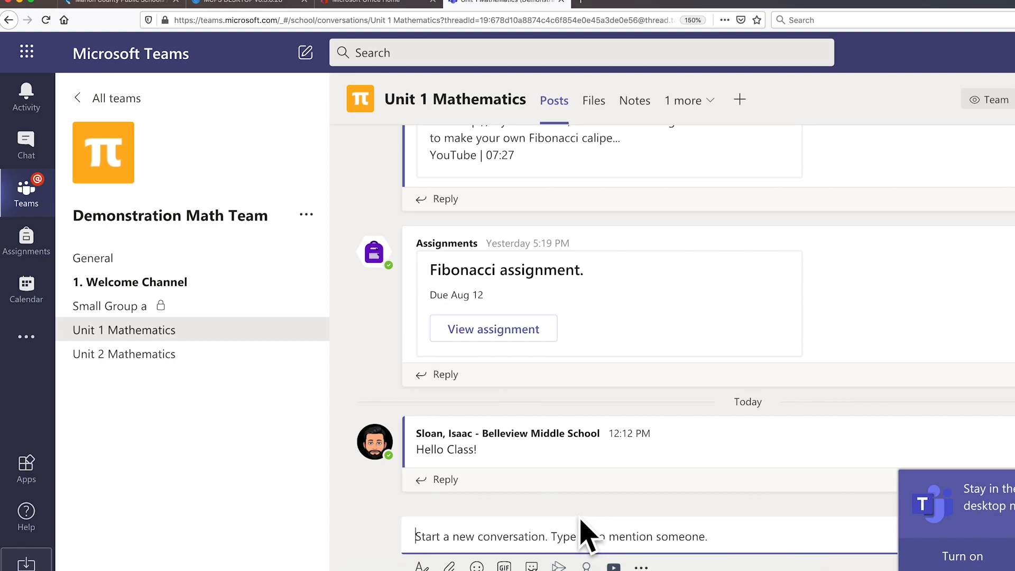
mouse_move(460, 405)
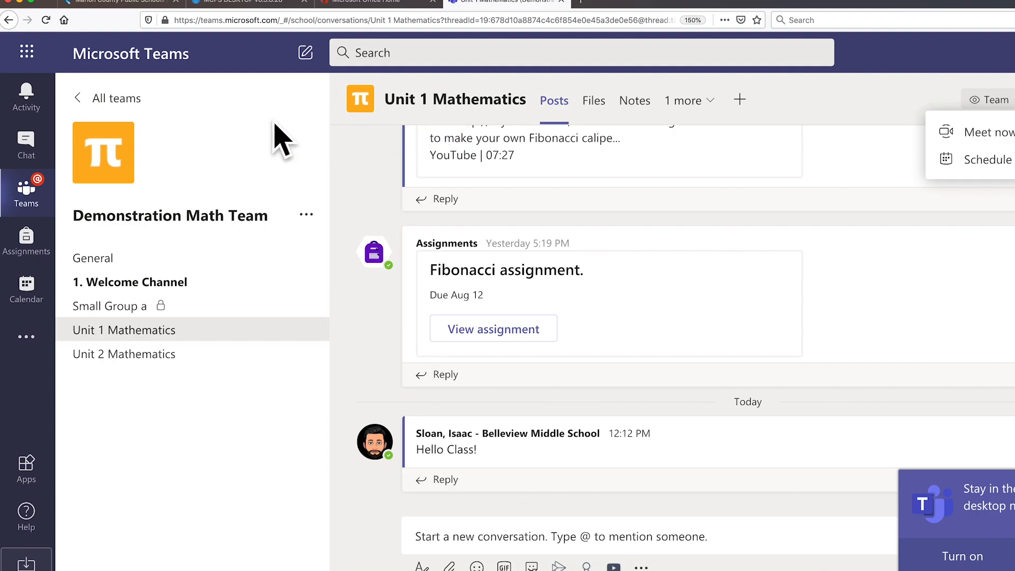
click(25, 243)
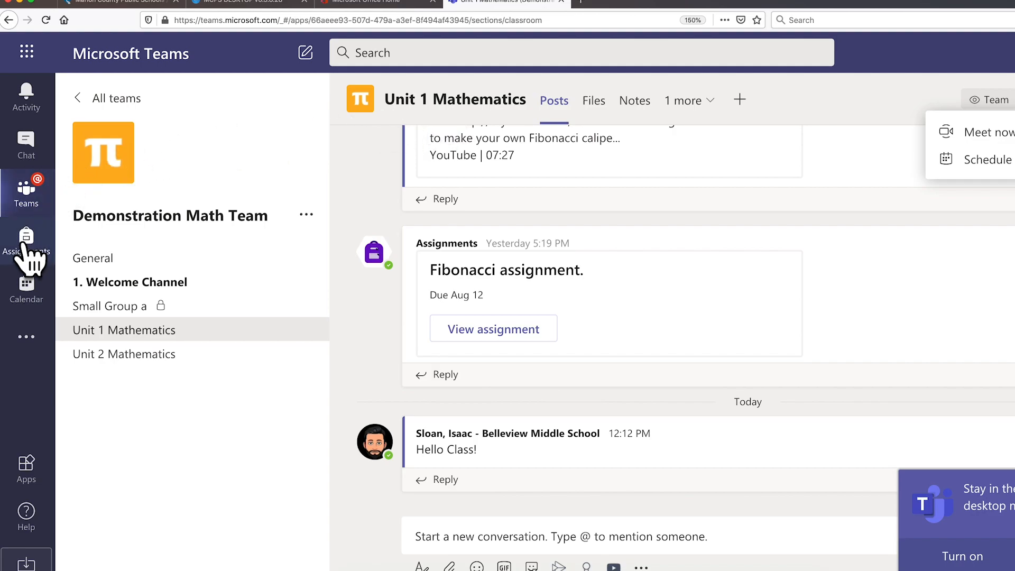
Step: Choose Demonstration Math Team as the class in Assignments and continue
click(25, 240)
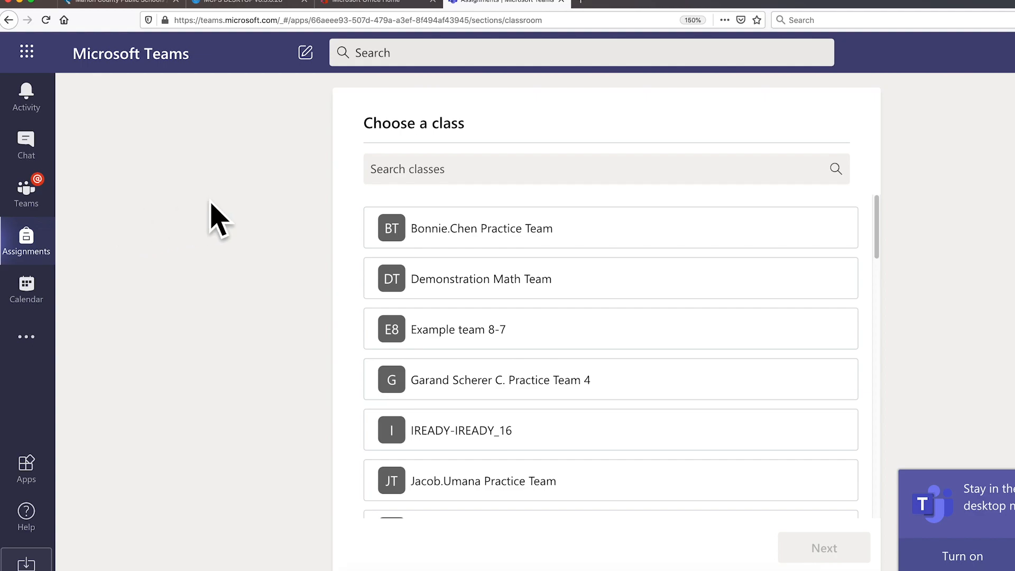
click(481, 278)
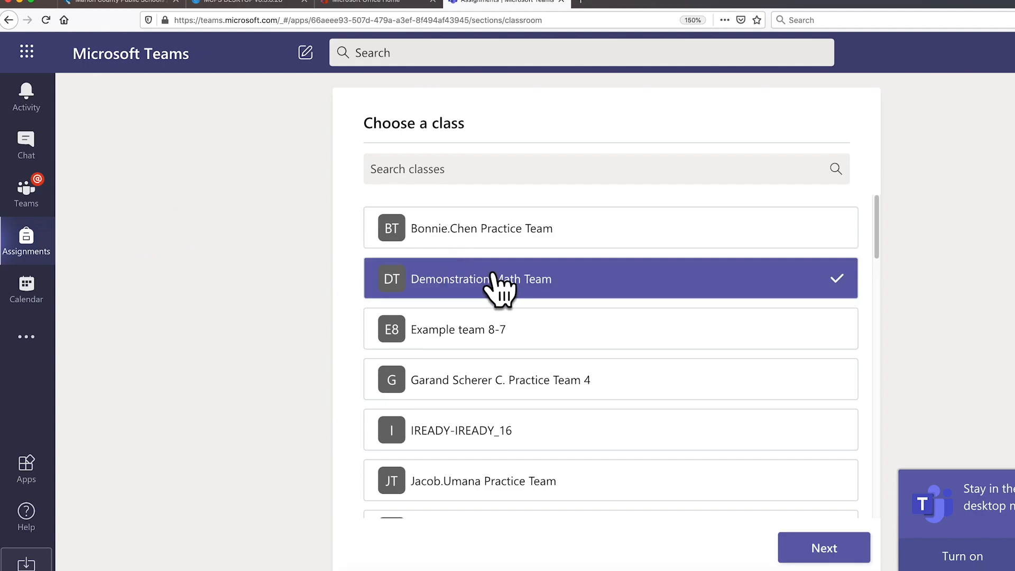
click(824, 548)
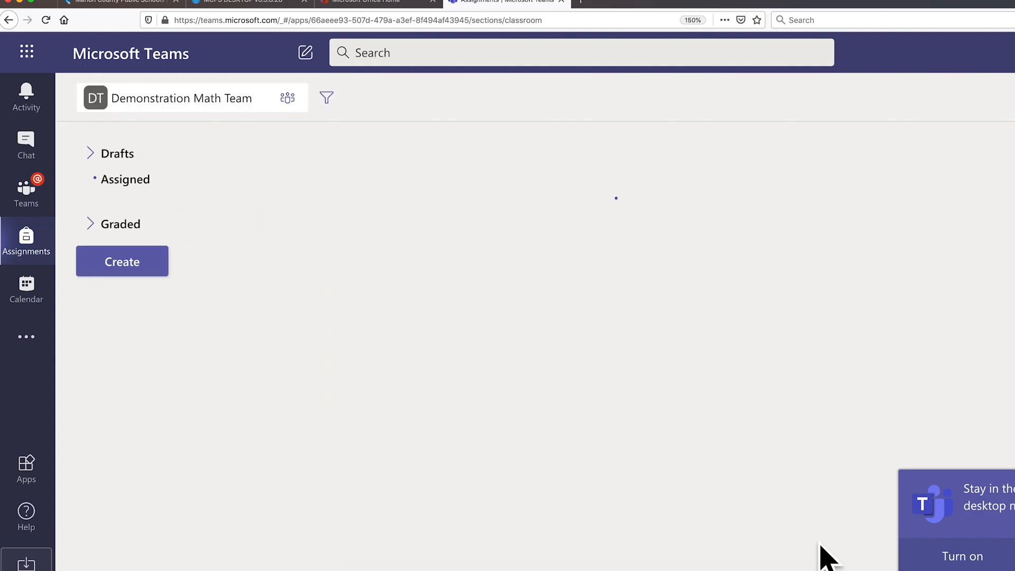
Step: Expand and collapse the Assigned and Graded work lists, then return to the team's channels
click(124, 180)
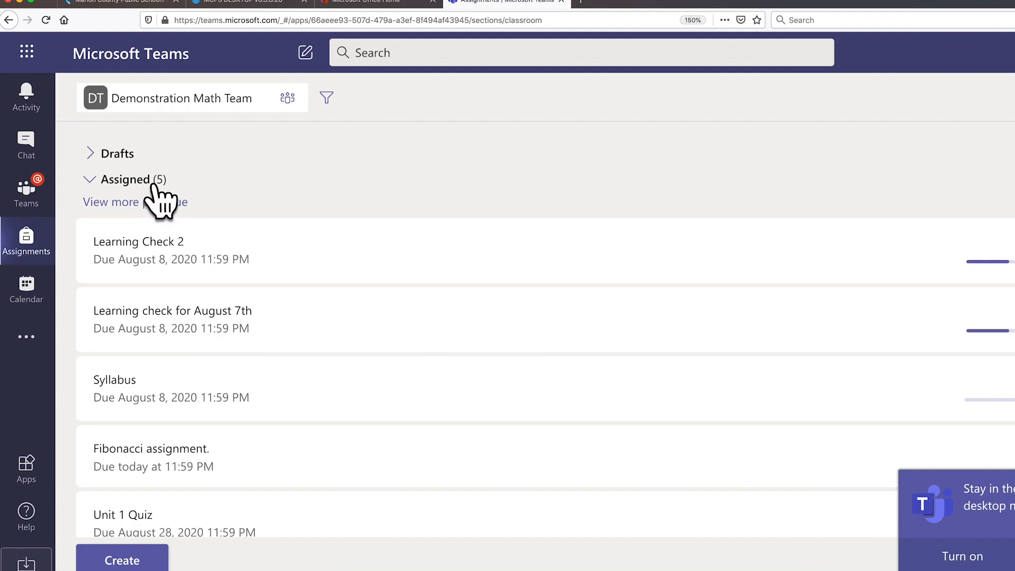
click(122, 180)
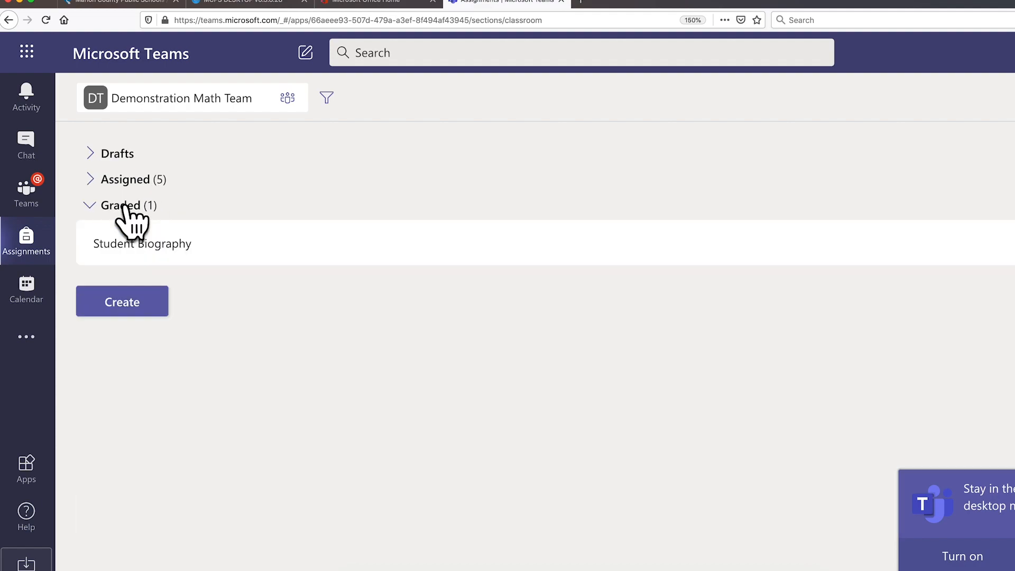
click(120, 205)
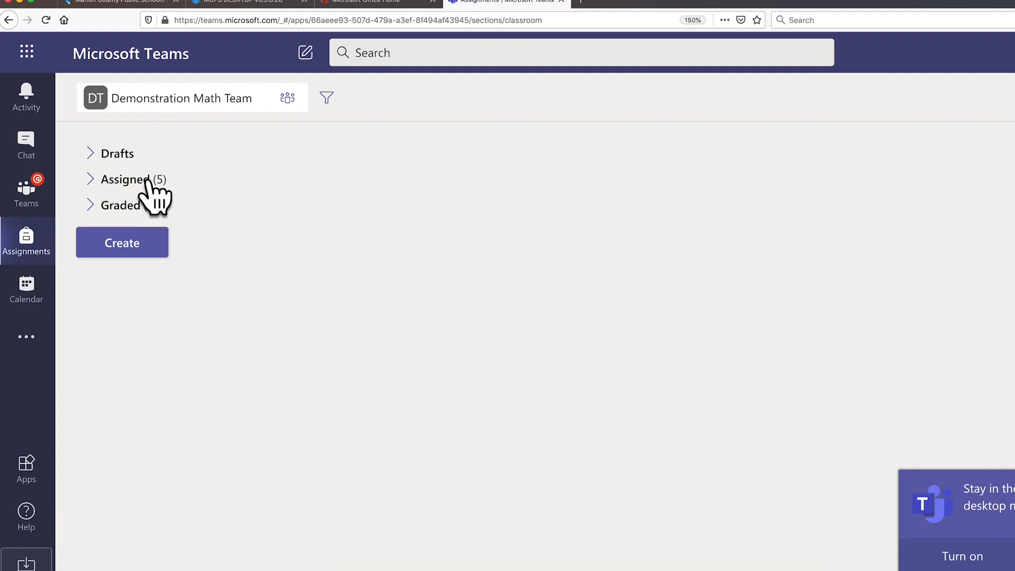
click(125, 180)
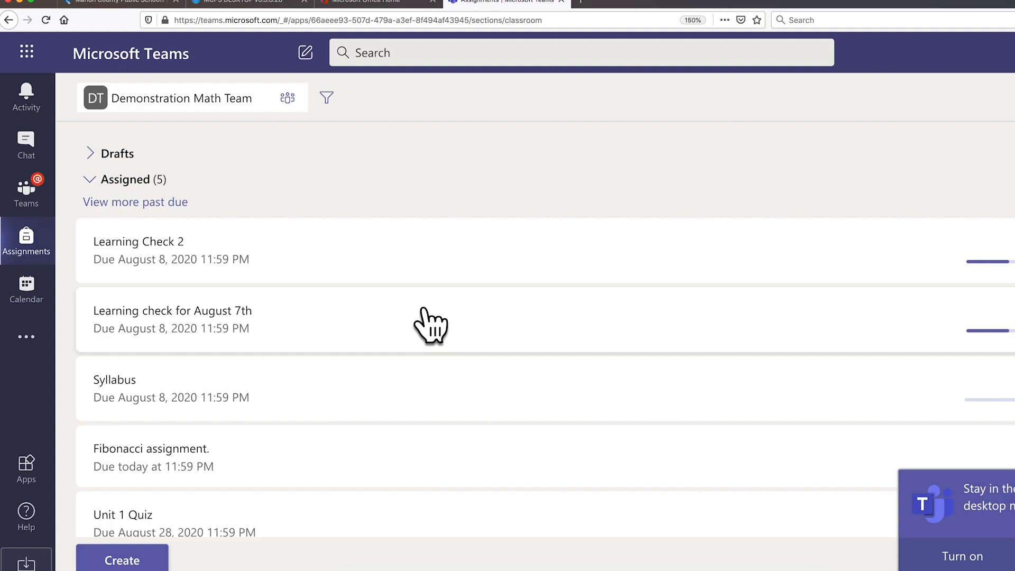
mouse_move(174, 217)
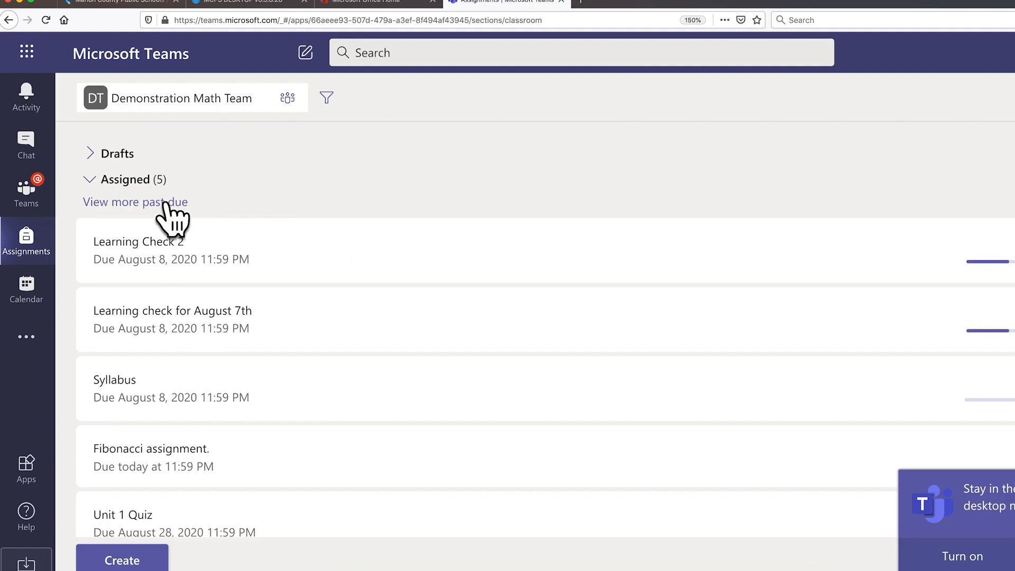
mouse_move(149, 188)
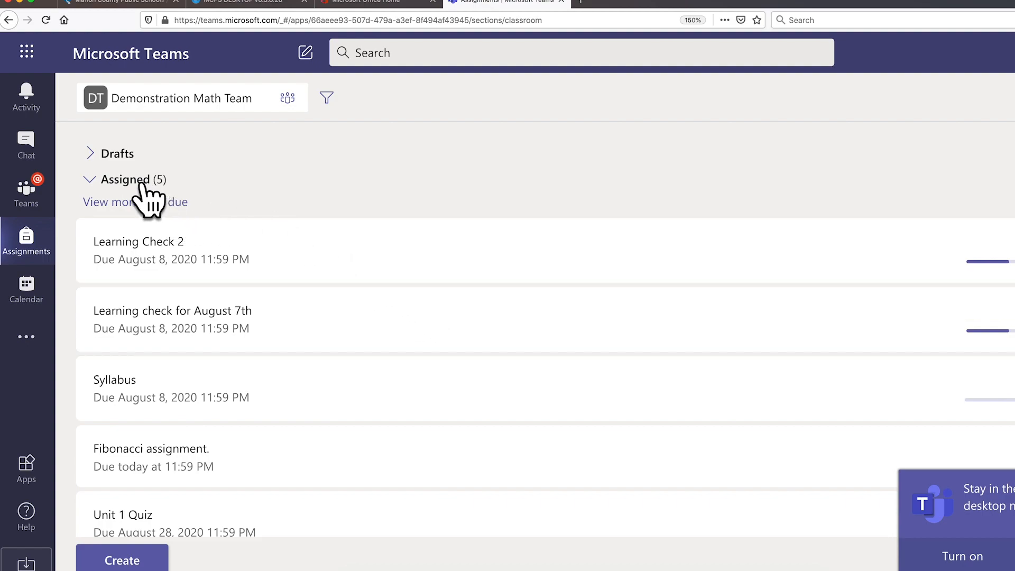
click(122, 180)
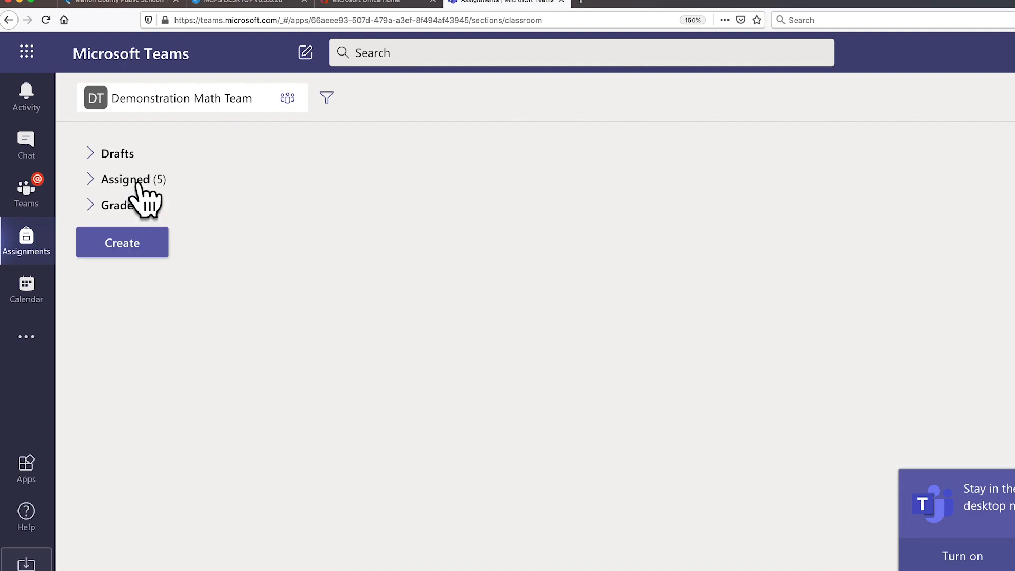
mouse_move(149, 195)
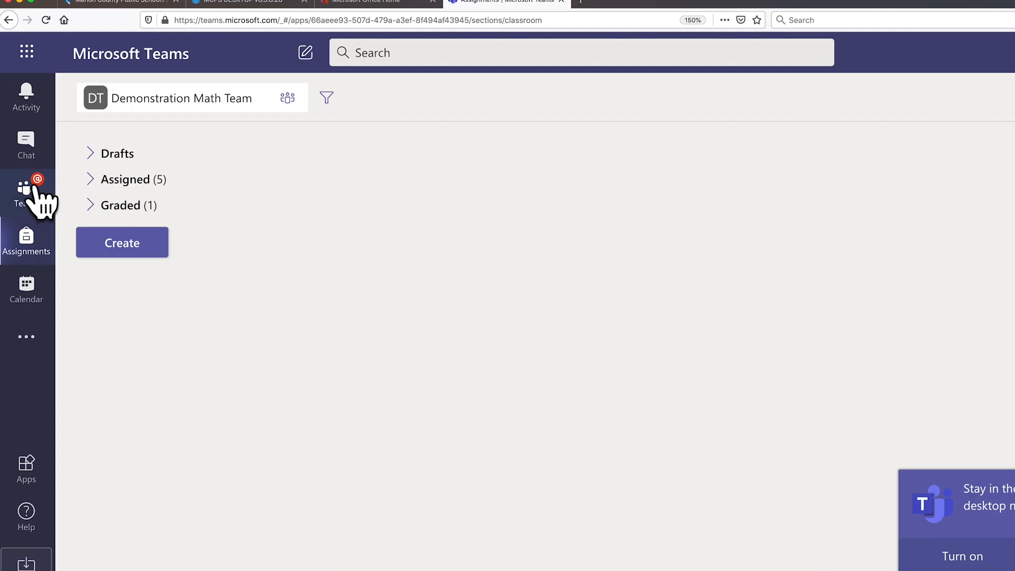
click(25, 191)
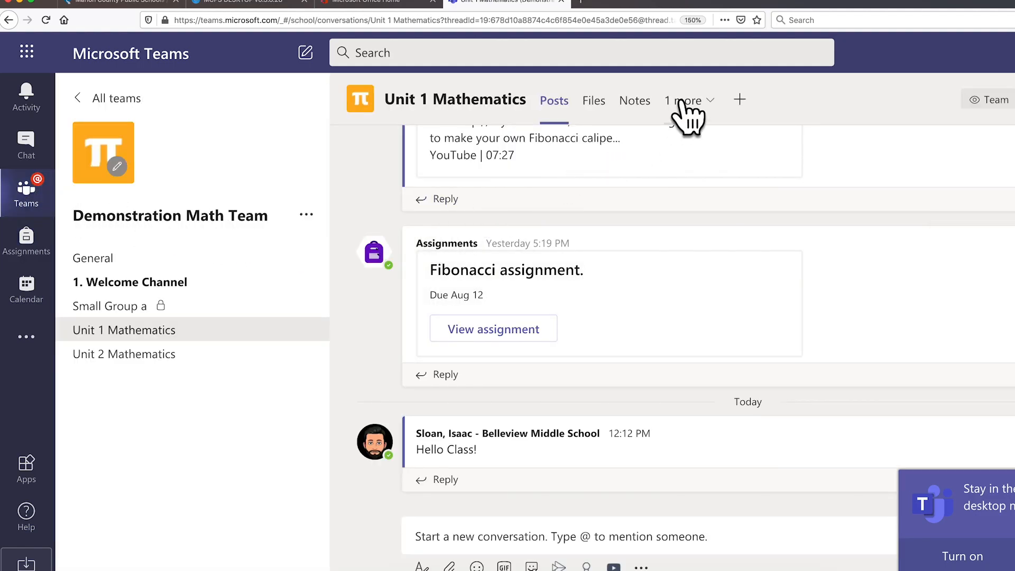
mouse_move(522, 152)
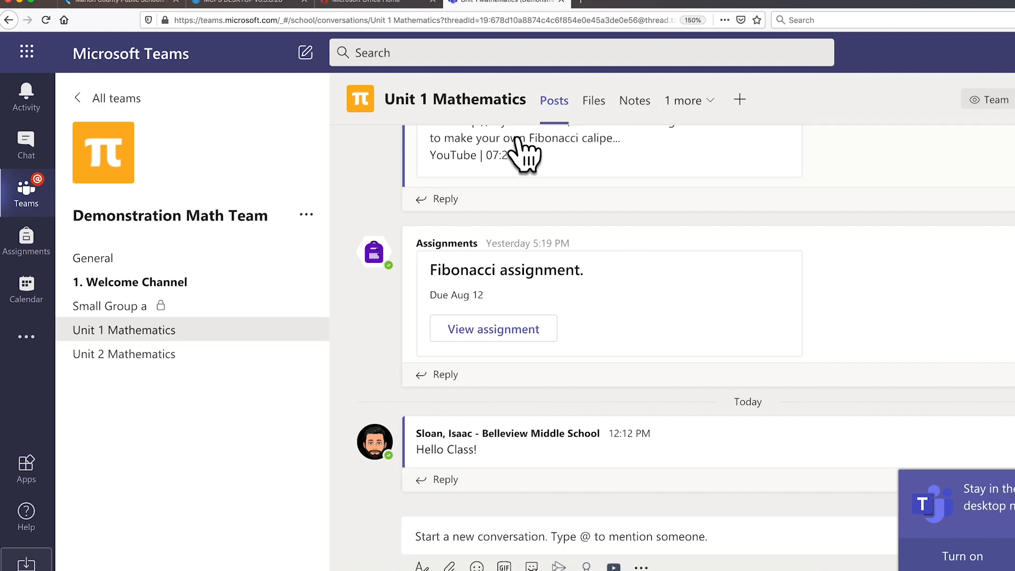
Step: Look at the General channel's Assignments tab, then move to the Chat area
click(93, 258)
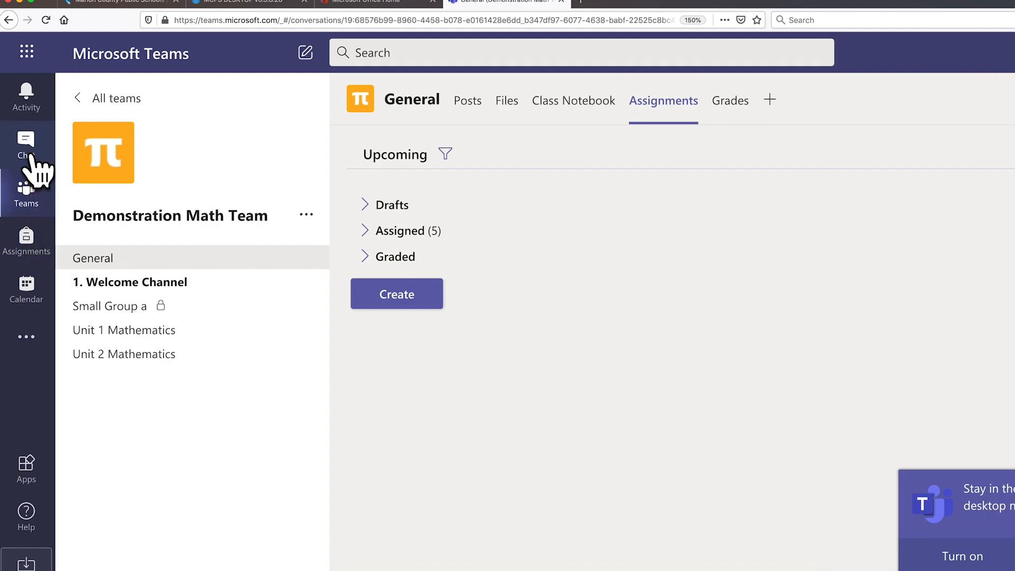
click(25, 144)
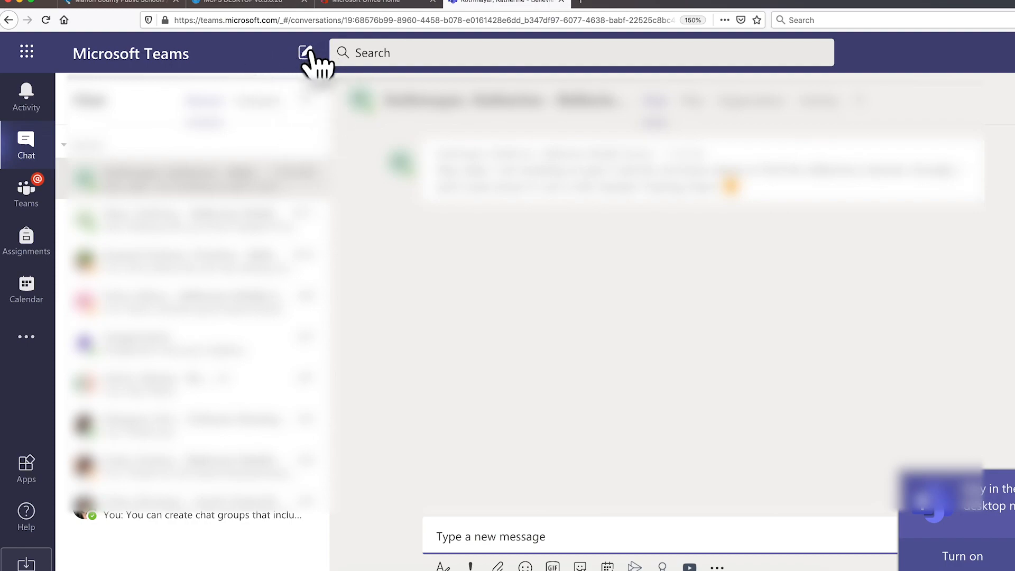
Step: Switch to another chat conversation and draft 'hello!' without sending it
click(304, 53)
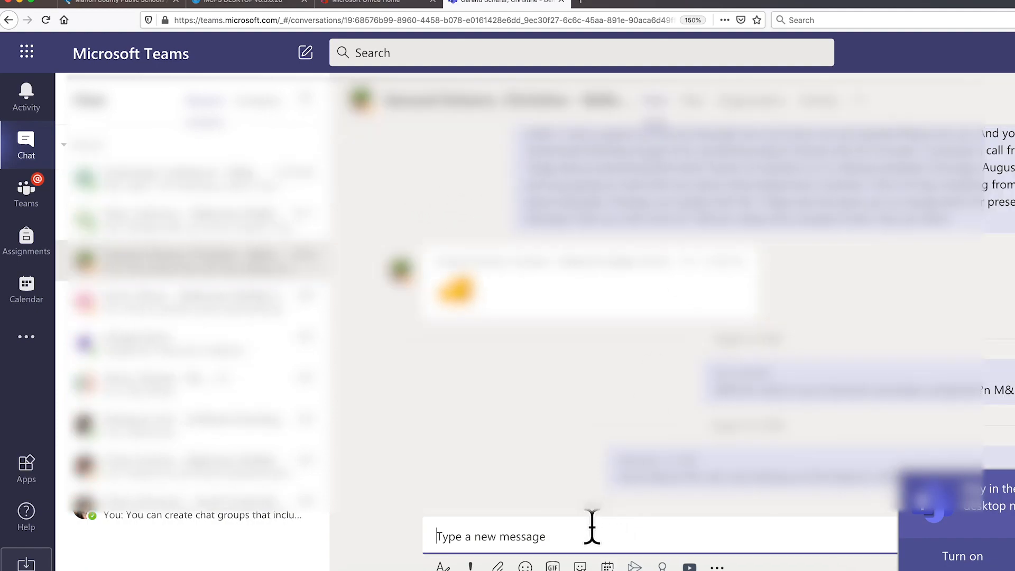
text(hello!)
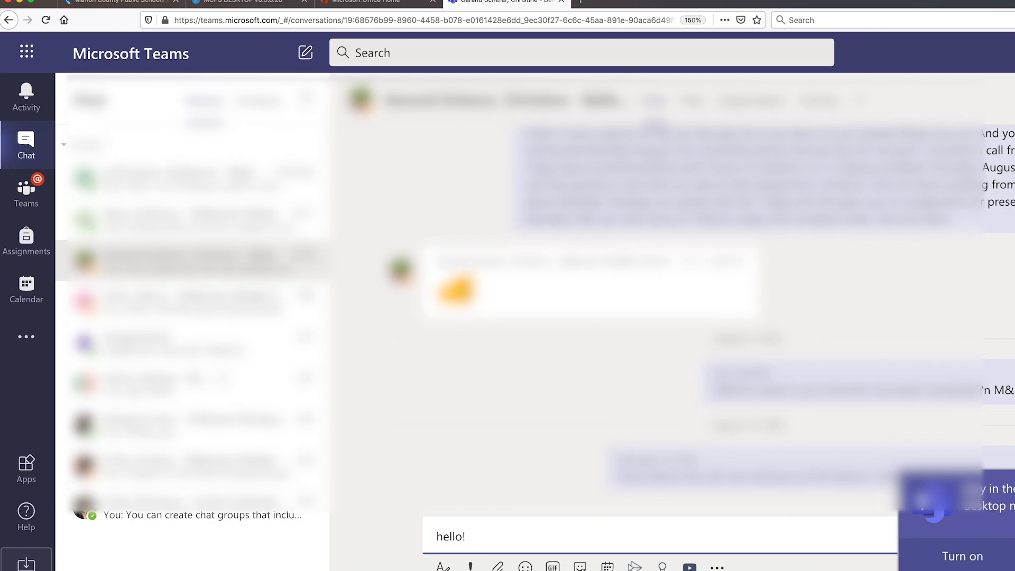